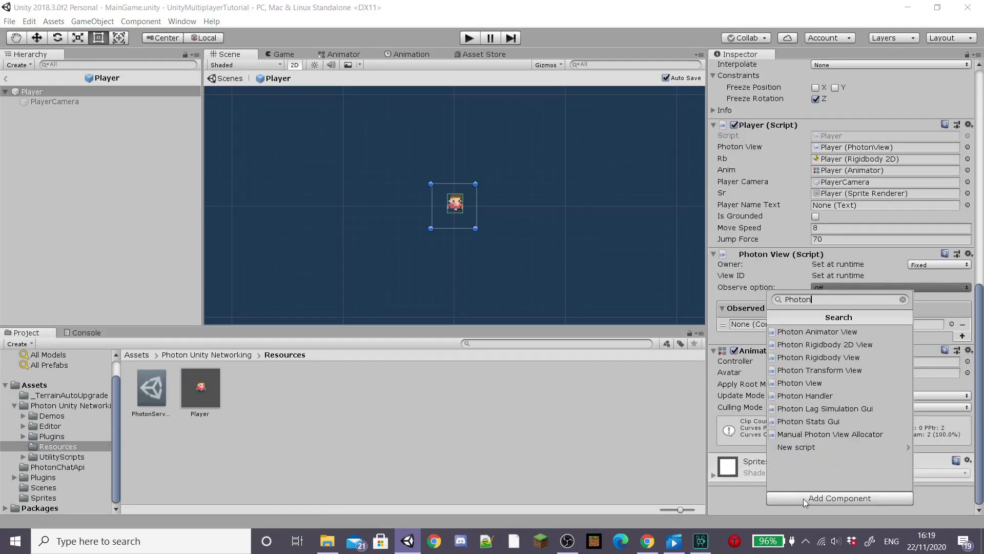
- Switch from the Player prefab's Photon component search to Player.cs in Visual Studio
{"action": "left_click", "coordinate": [819, 370]}
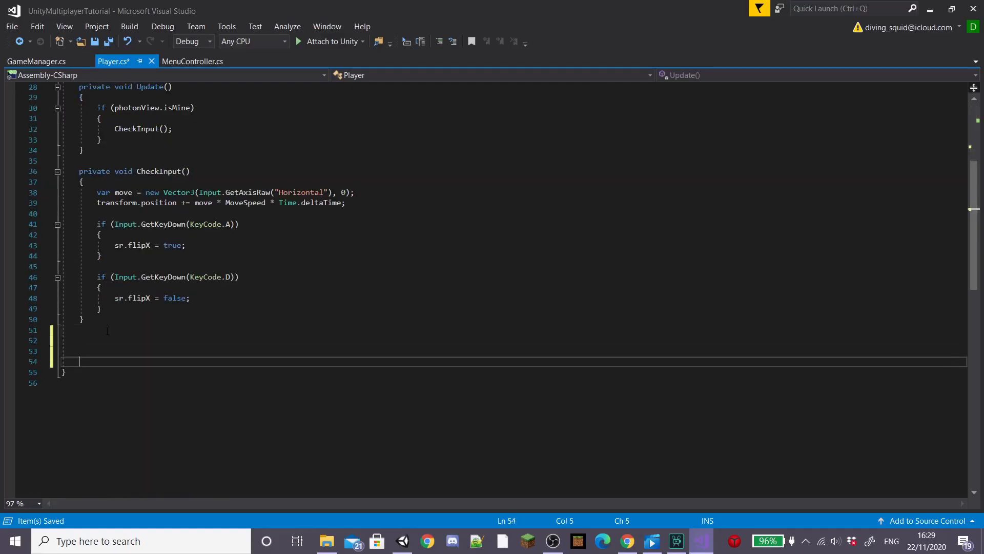
- Write [PunRPC] methods FlipTrue and FlipFalse that set sr.flipX true and false
{"action": "type", "text": "[PunRPC]"}
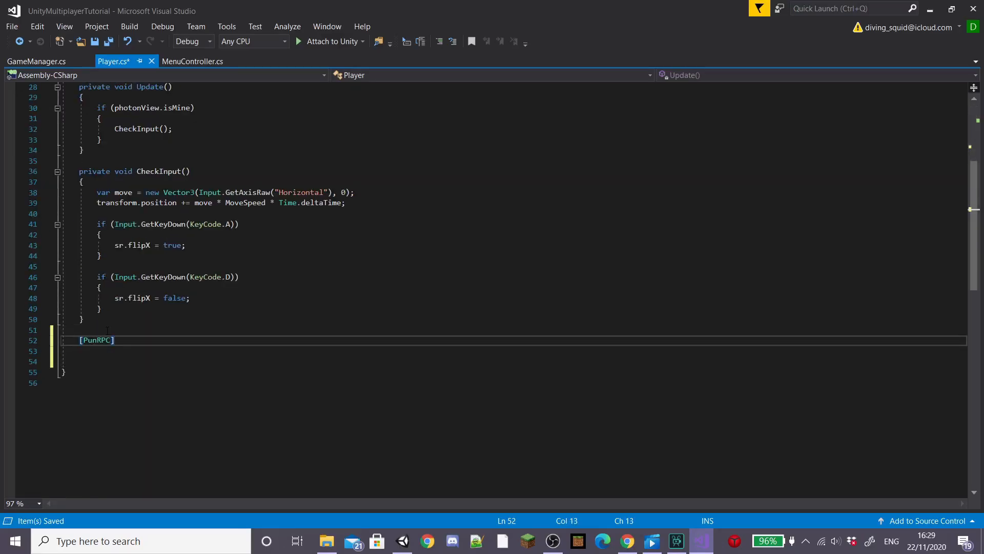
{"action": "type", "text": "private void Flip"}
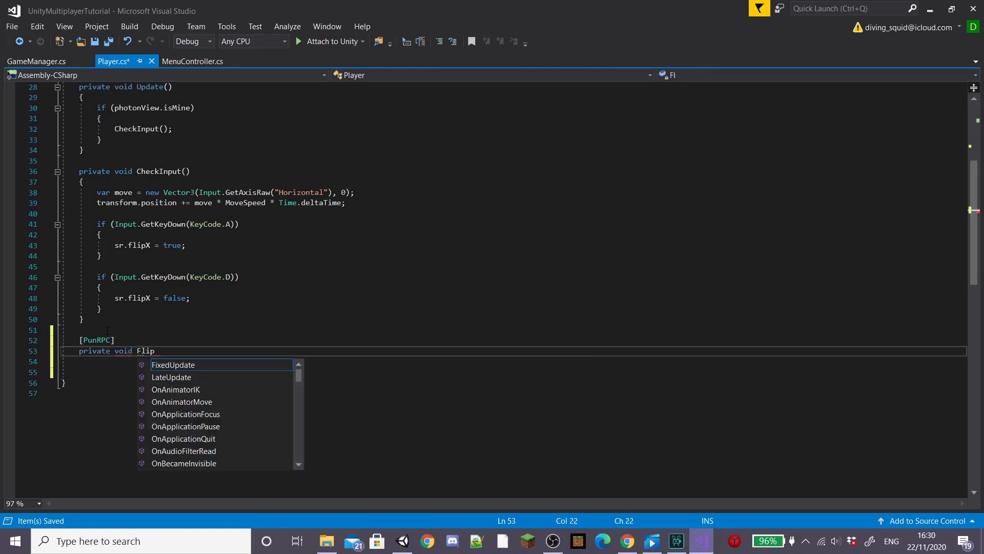
{"action": "type", "text": "True()"}
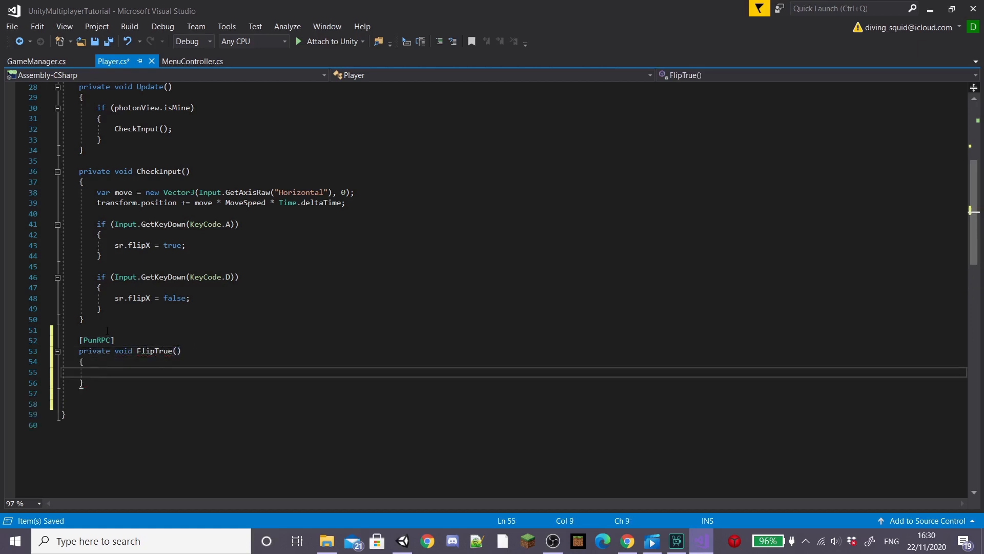
{"action": "type", "text": "sr.flipX = tri"}
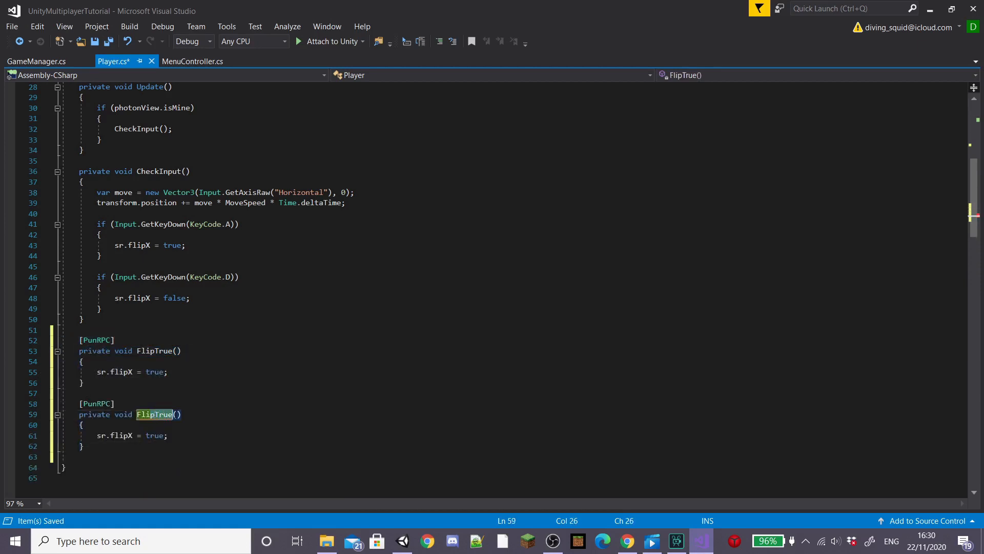
{"action": "type", "text": "fals"}
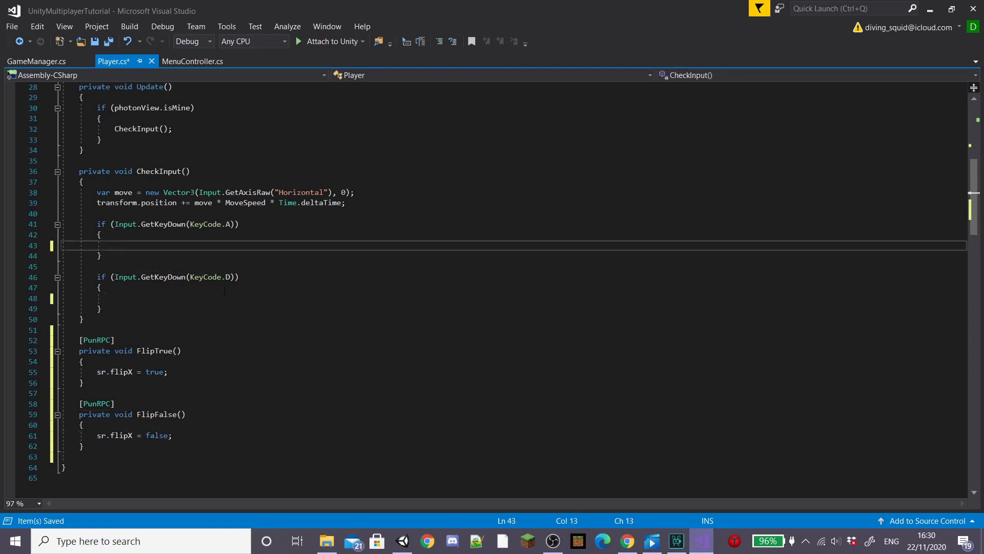
- Call FlipTrue from the A-key branch via photonView.RPC with PhotonTargets.All
{"action": "type", "text": "photonView.RPC"}
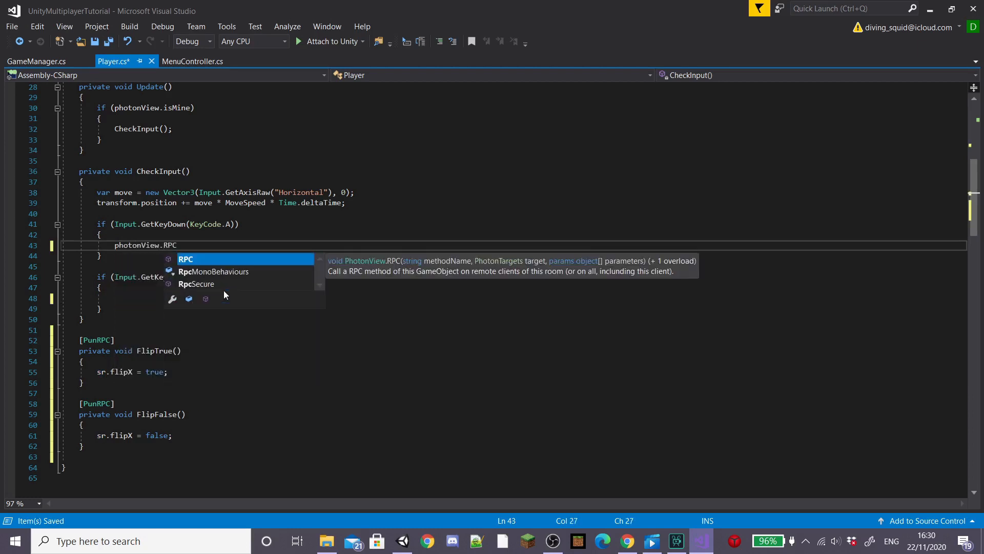
{"action": "type", "text": "(\"FlipTrue\""}
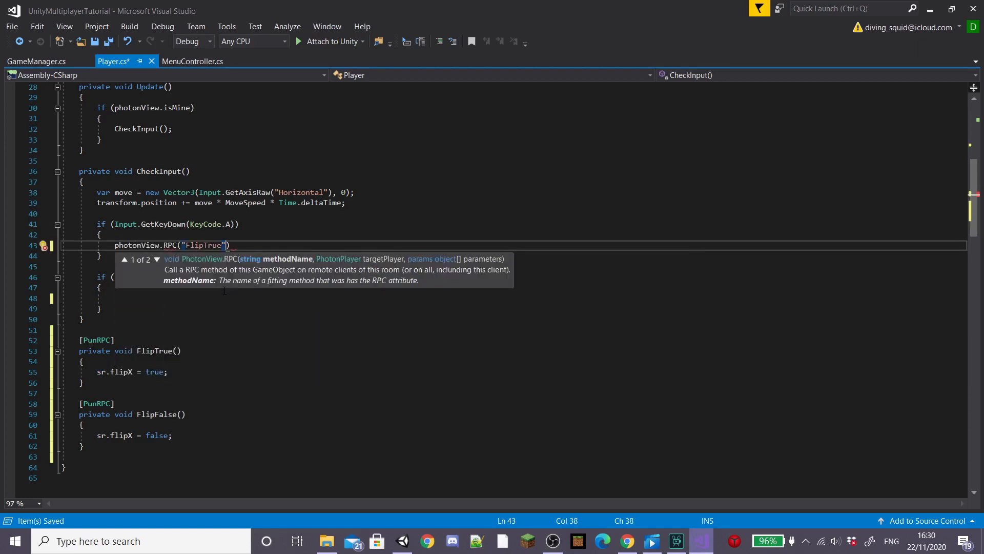
{"action": "type", "text": ", PhotonTargets.All"}
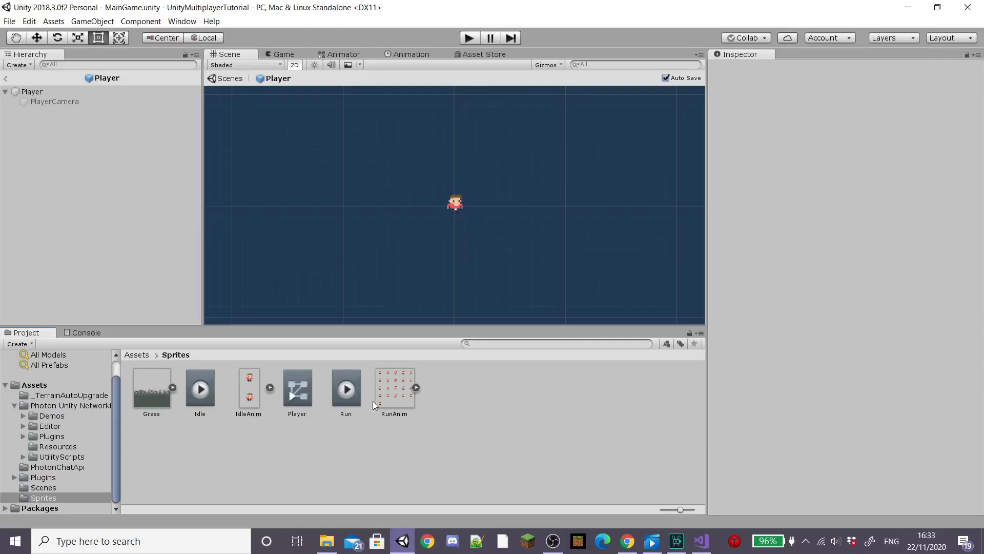
- Add a Run-to-Idle transition in the Player animator with Has Exit Time unticked
{"action": "left_click", "coordinate": [413, 54]}
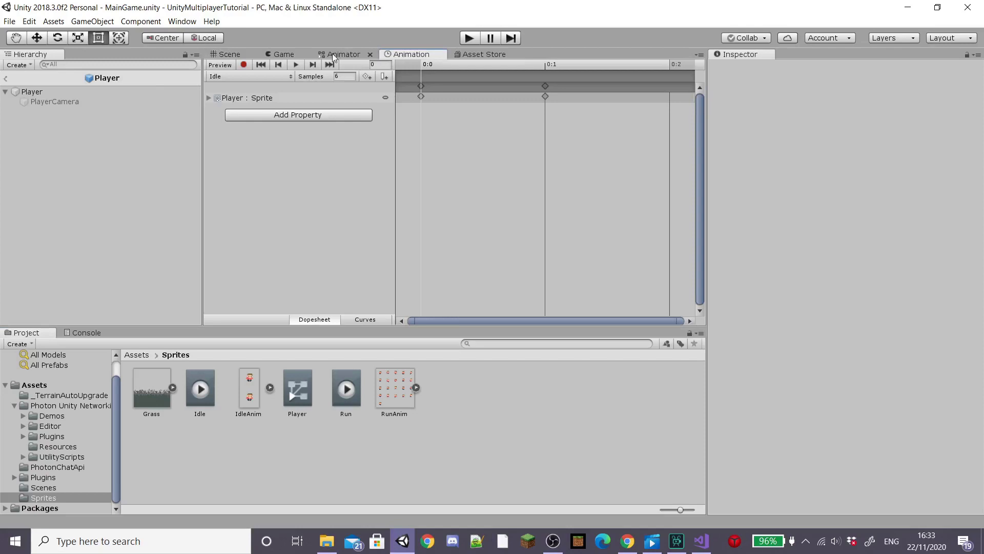
{"action": "left_click", "coordinate": [343, 54]}
{"action": "type", "text": "is"}
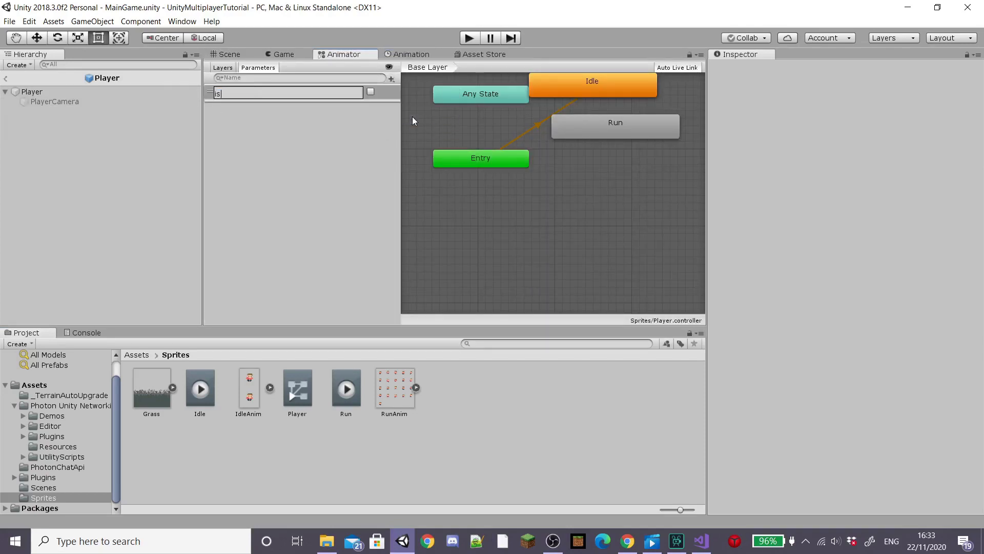
{"action": "right_click", "coordinate": [592, 85]}
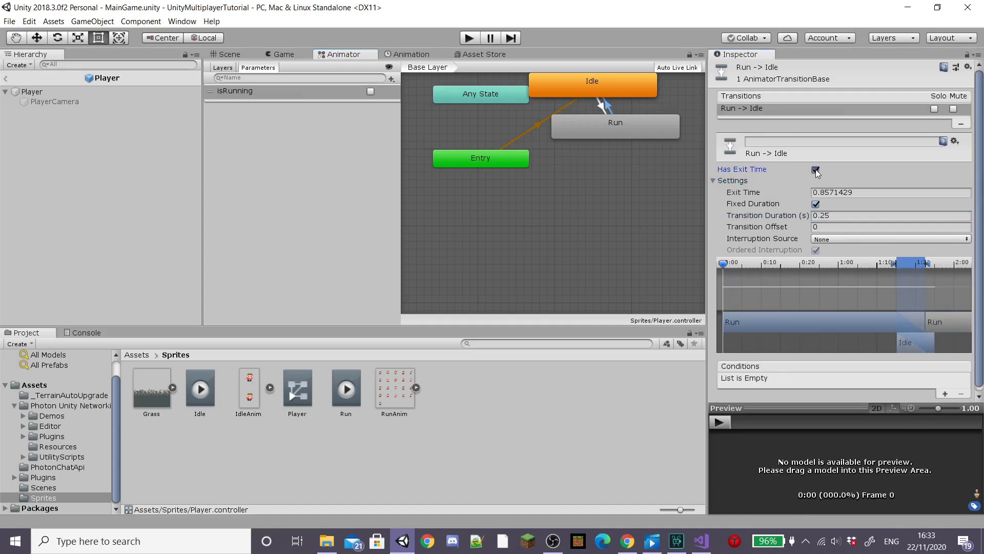
{"action": "left_click", "coordinate": [816, 170]}
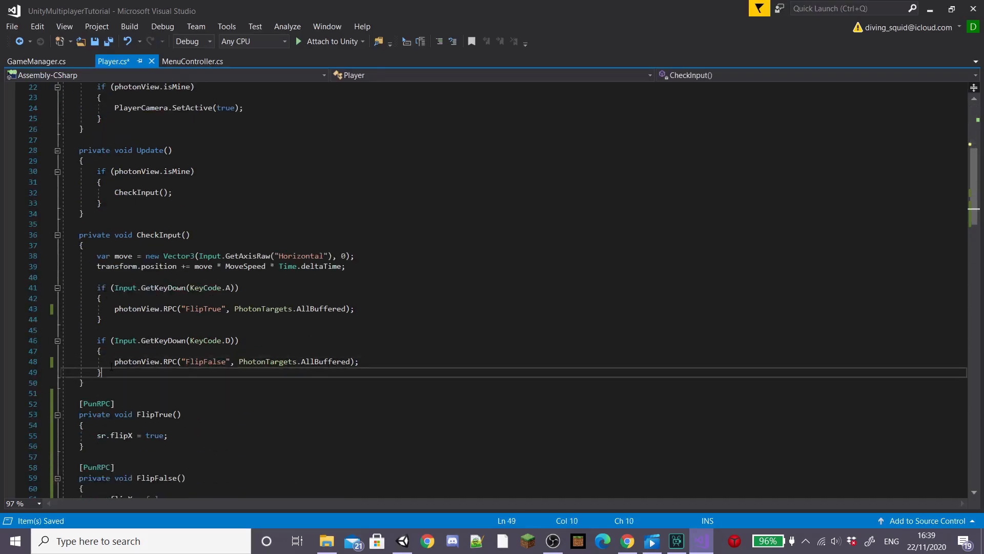
- In CheckInput, set anim isRunning true while A or D is held, with an else branch setting isRunning
{"action": "type", "text": "if(Input.GetKey(KeyCode.A) || Input"}
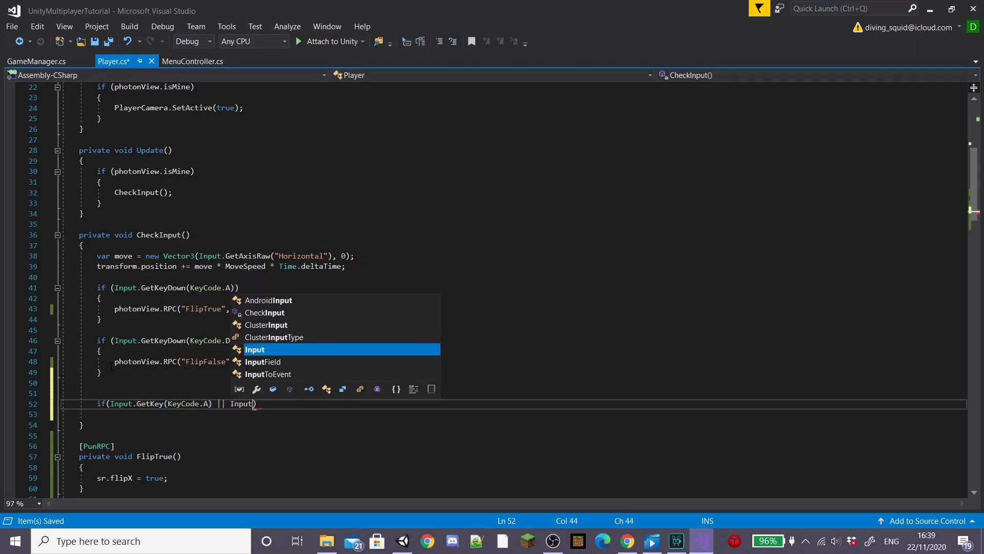
{"action": "type", "text": ".GetKey(KeyCode.D"}
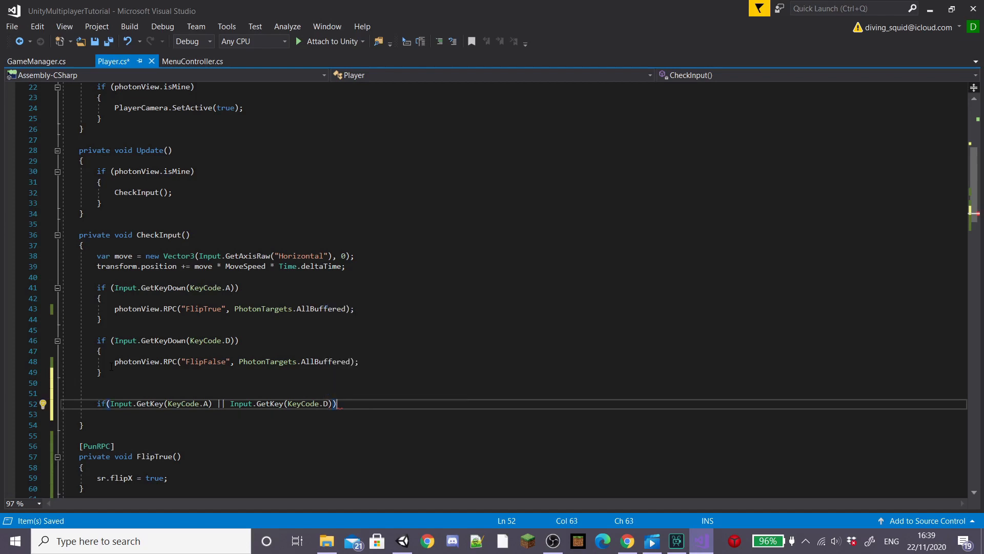
{"action": "type", "text": "anim.s"}
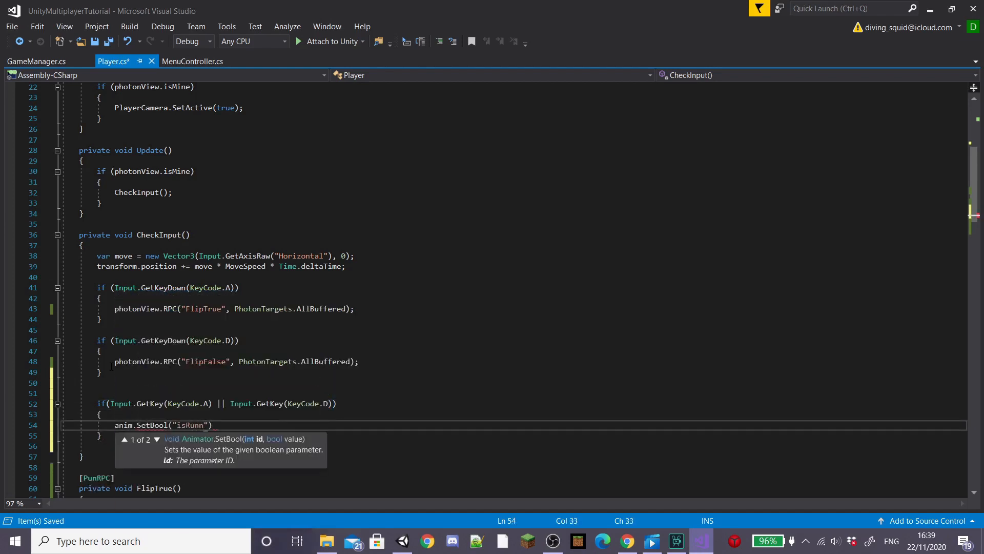
{"action": "type", "text": "ing\", true)"}
{"action": "left_click", "coordinate": [514, 434]}
{"action": "type", "text": "else"}
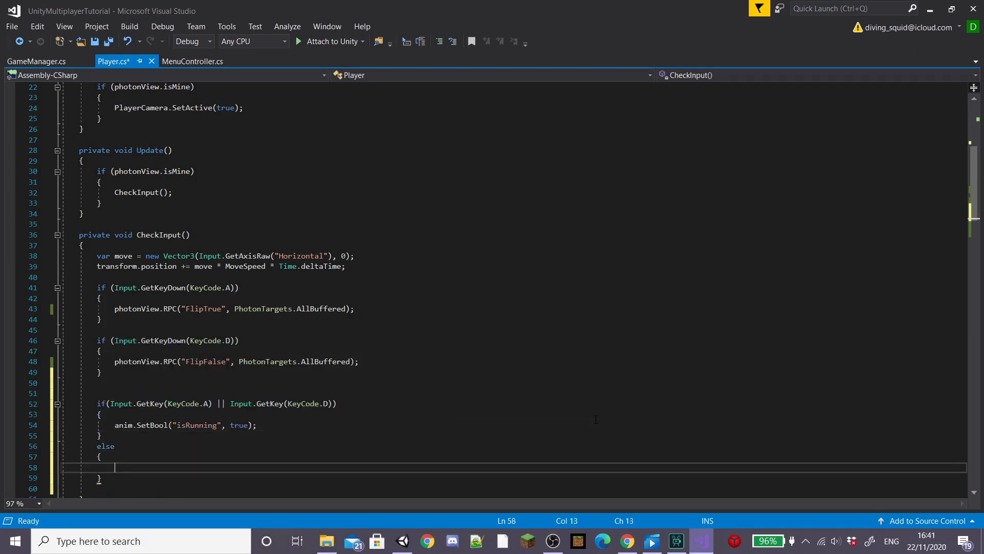
{"action": "type", "text": "anim.SetBool"}
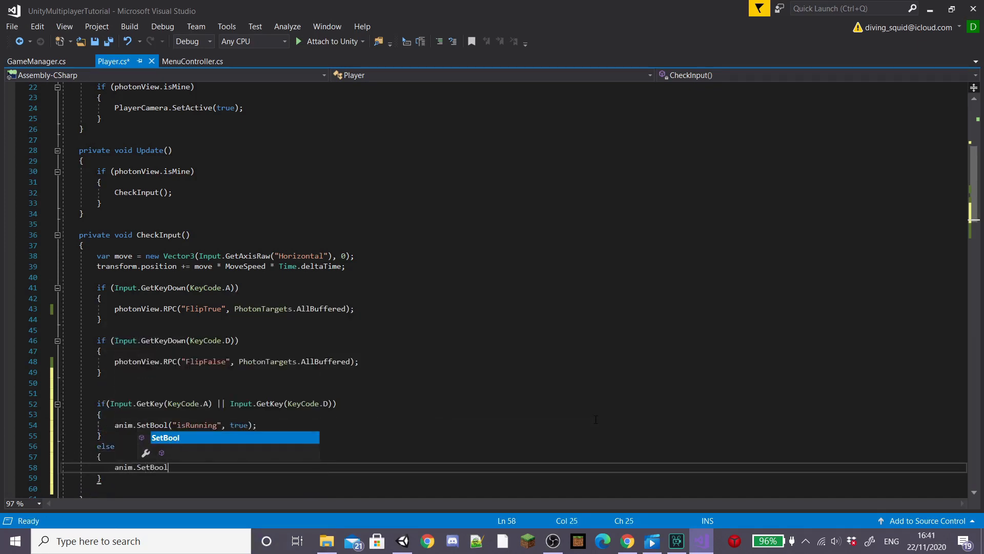
{"action": "type", "text": "(\"isRunning\""}
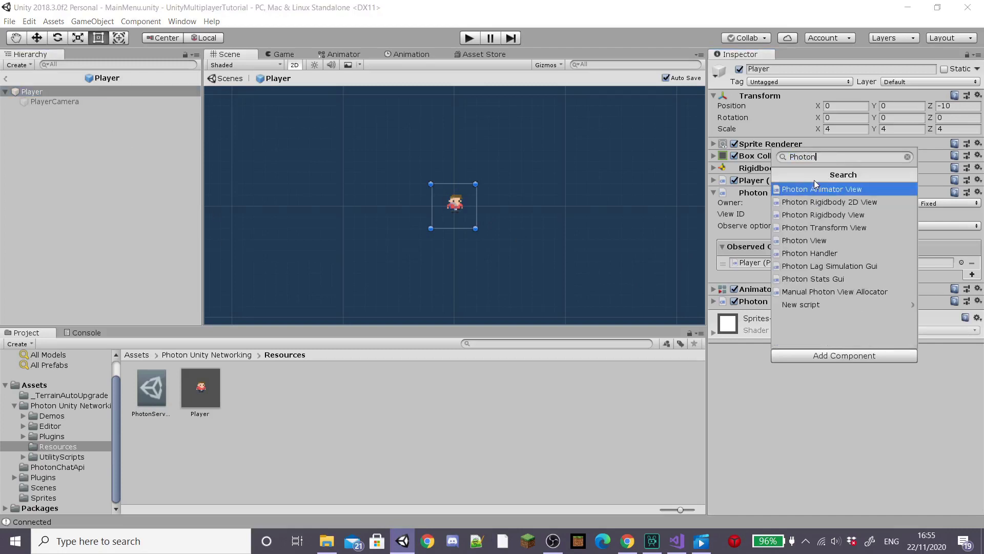
- Add a Photon Animator View to Player syncing isRunning as Discrete
{"action": "left_click", "coordinate": [821, 189]}
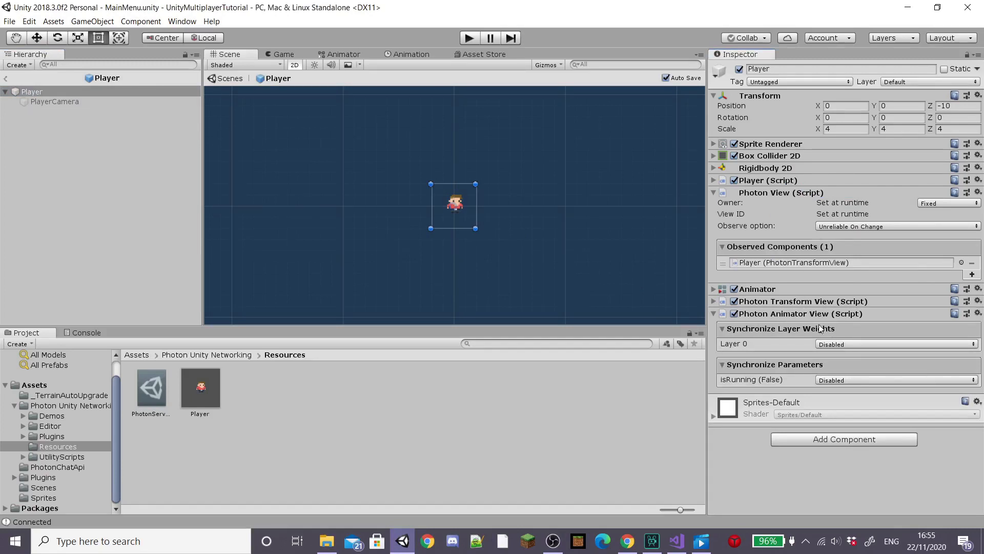
{"action": "mouse_move", "coordinate": [835, 407]}
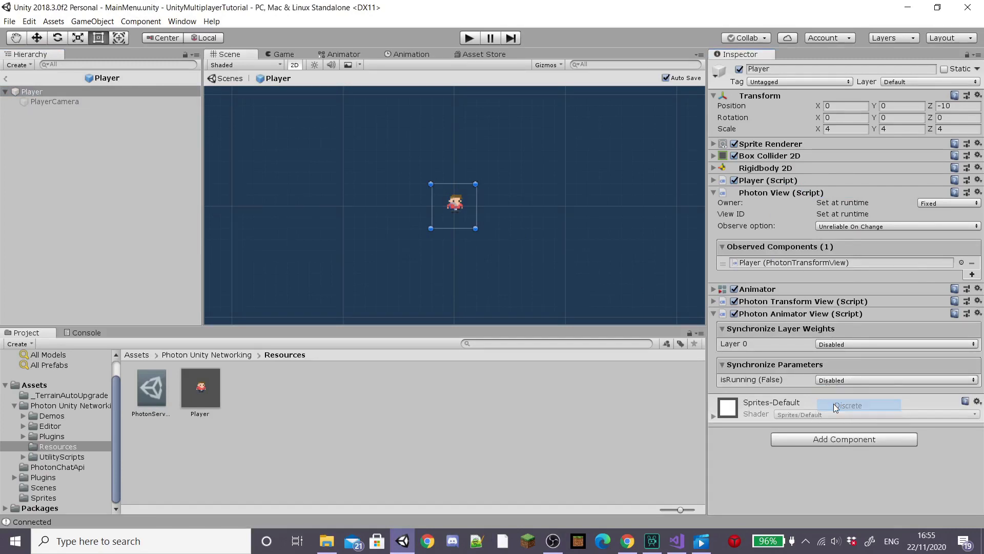
{"action": "left_click", "coordinate": [971, 270]}
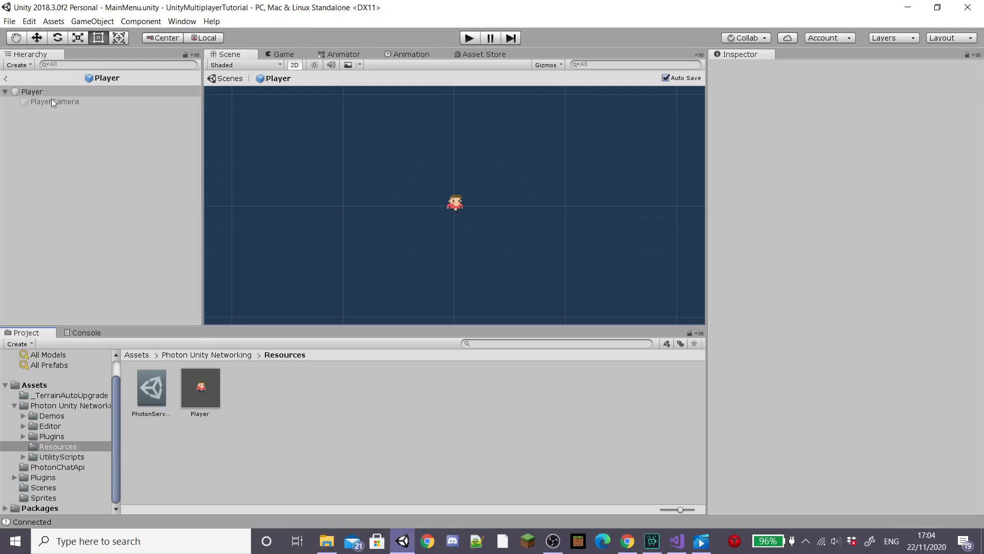
- Add a UI Text under Player and set its Canvas render mode to World Space
{"action": "right_click", "coordinate": [32, 91]}
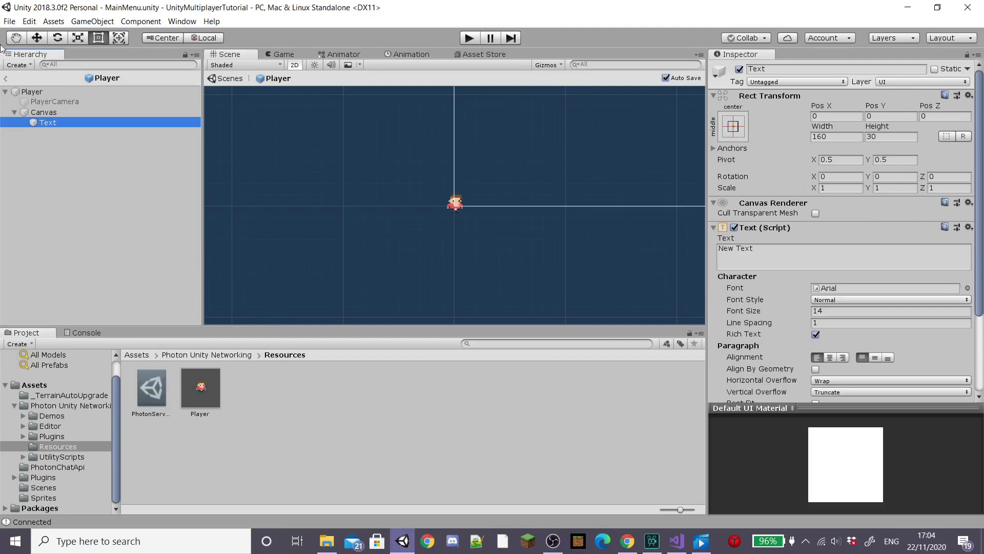
{"action": "left_click", "coordinate": [43, 111]}
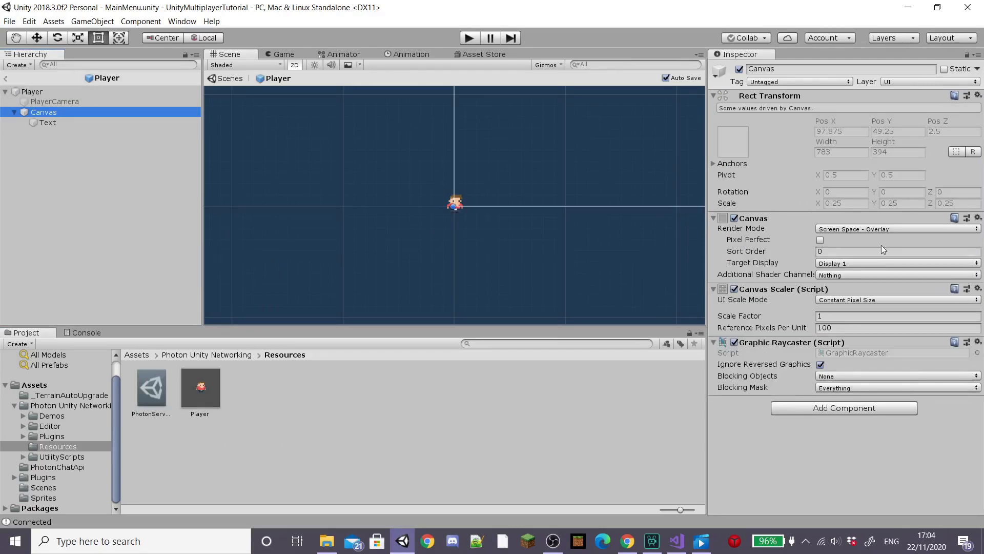
{"action": "left_click", "coordinate": [897, 229]}
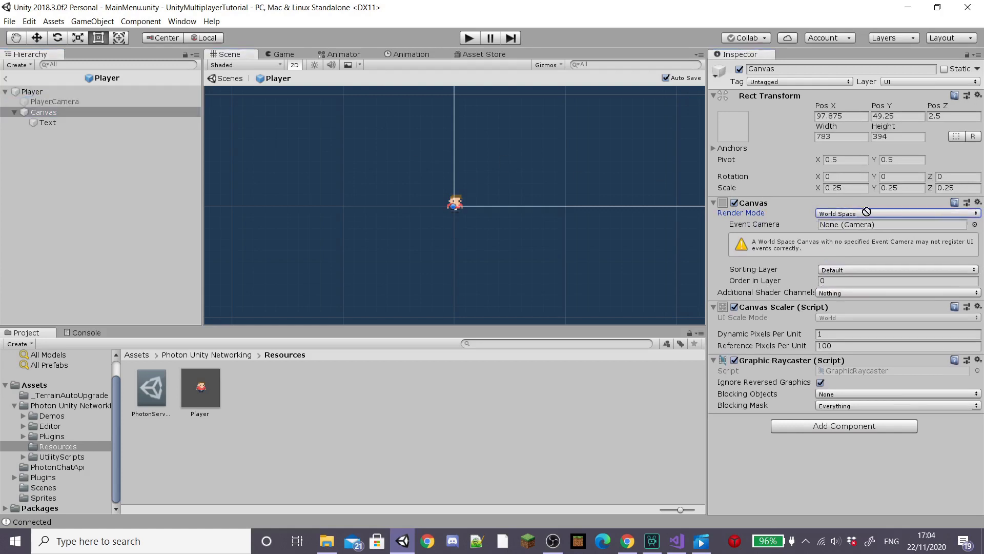
{"action": "left_click", "coordinate": [891, 225]}
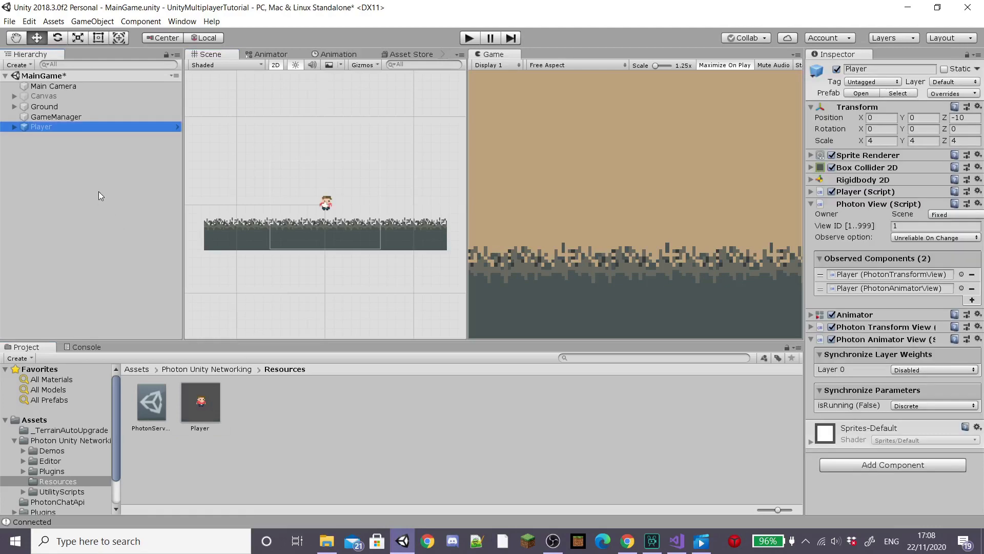
- Reset the canvas transform so the New Text label sits just above the player sprite
{"action": "left_click", "coordinate": [13, 126]}
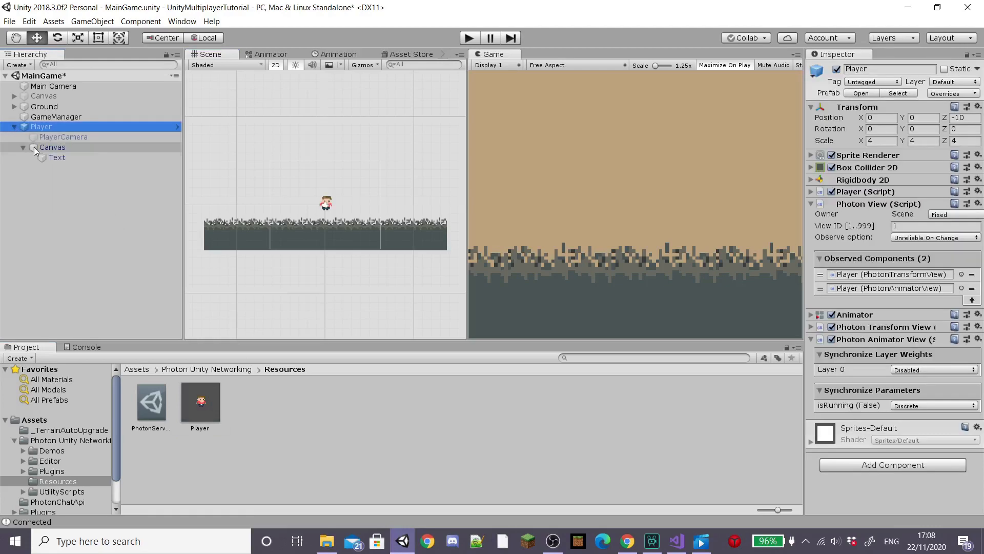
{"action": "right_click", "coordinate": [857, 95]}
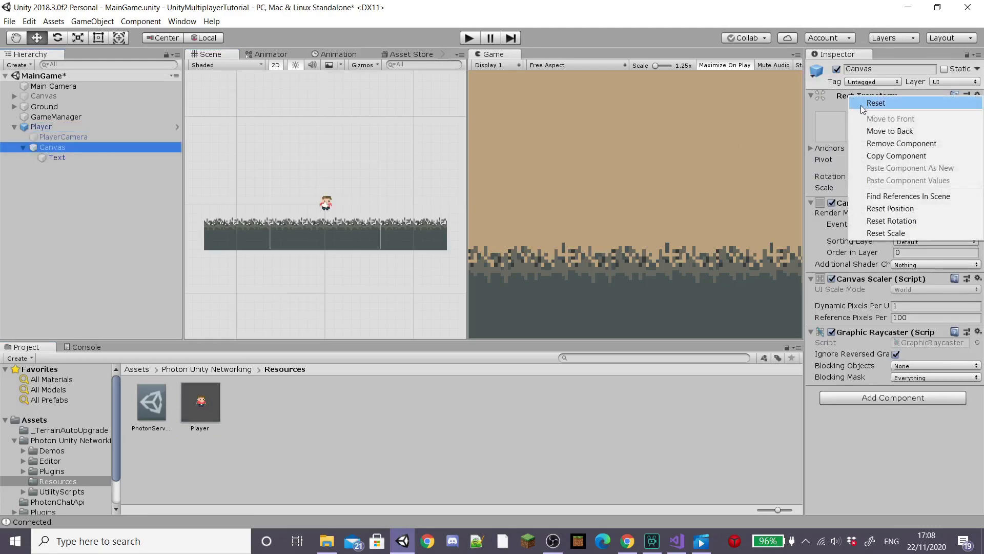
{"action": "left_click", "coordinate": [57, 157]}
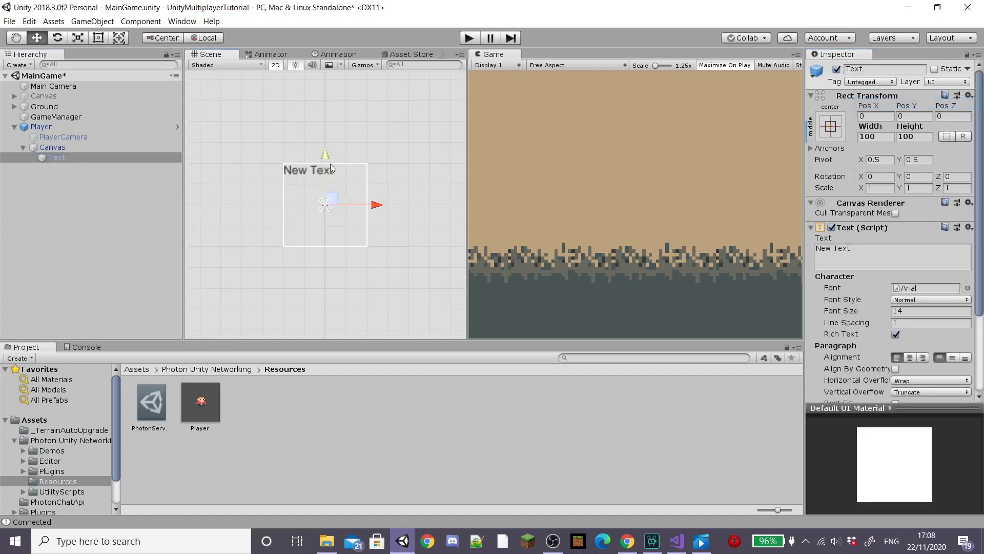
{"action": "left_click", "coordinate": [98, 38]}
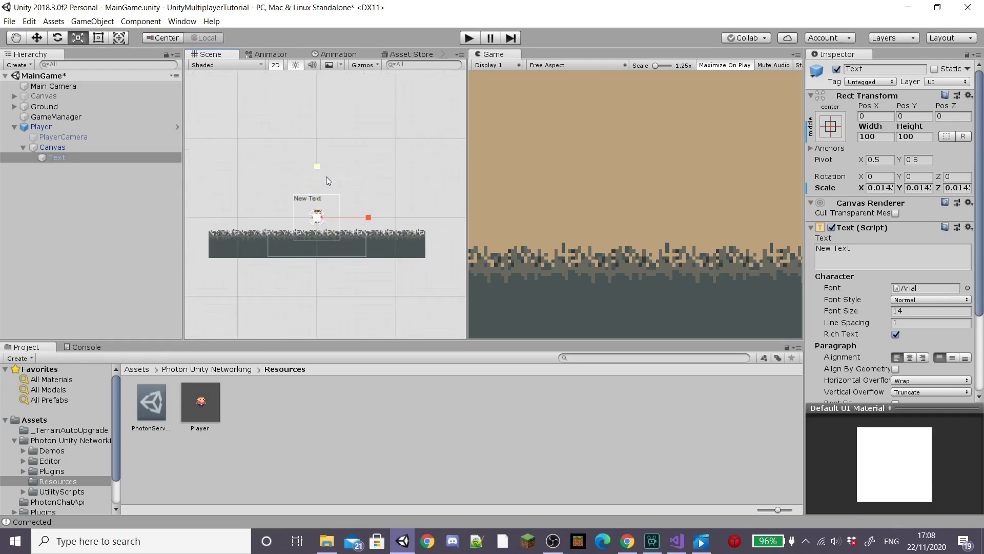
{"action": "left_click", "coordinate": [40, 126]}
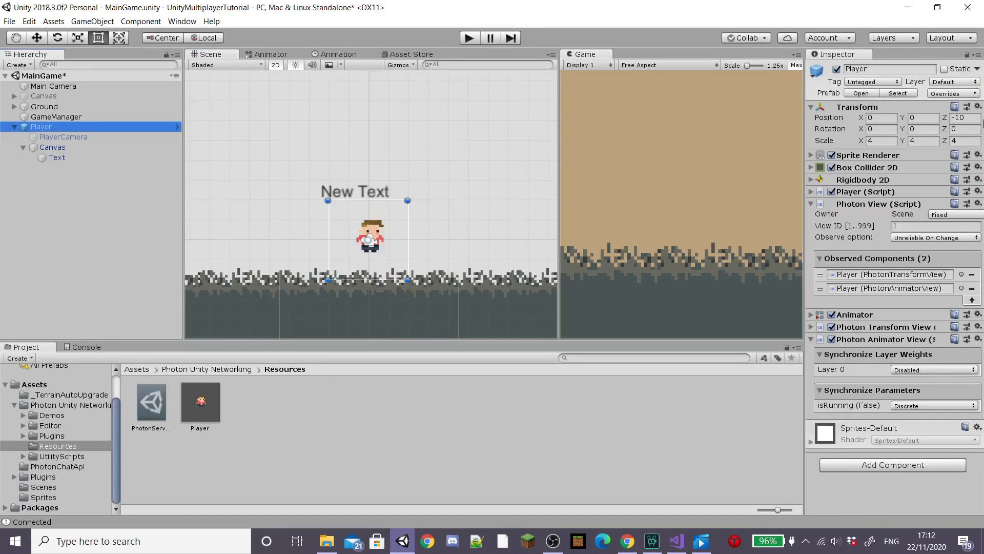
- In the Player prefab, set the Text font and size and let it overflow instead of wrapping
{"action": "left_click", "coordinate": [947, 94]}
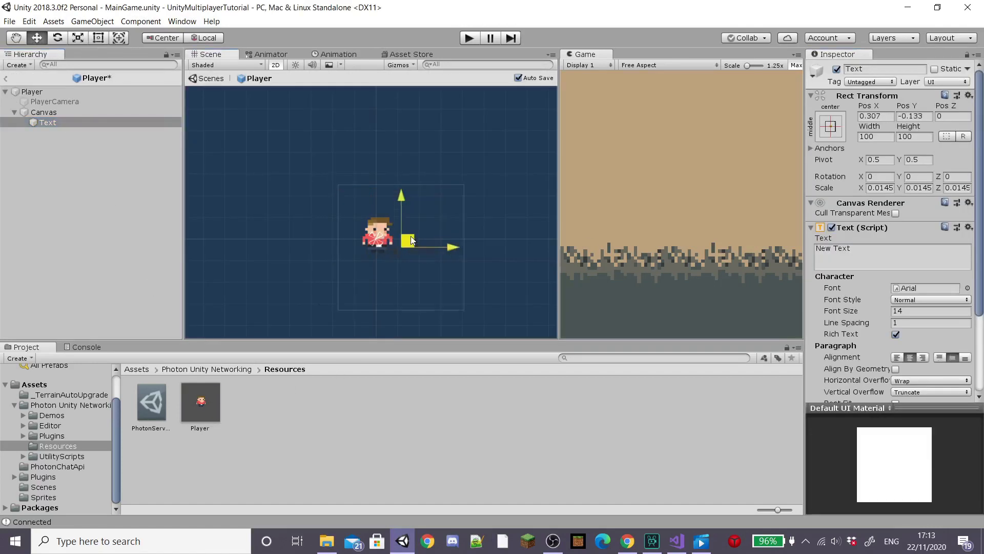
{"action": "left_click", "coordinate": [924, 336]}
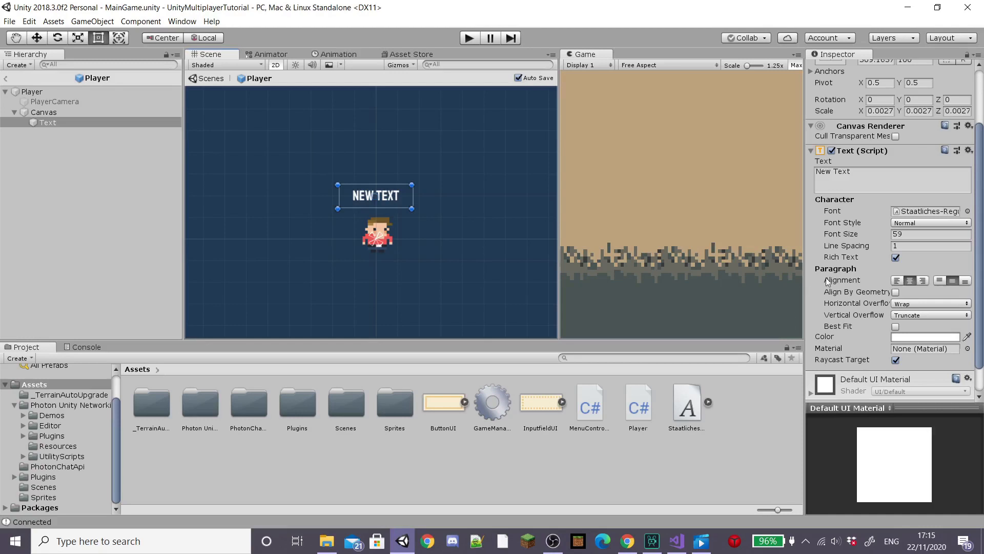
{"action": "left_click", "coordinate": [930, 303]}
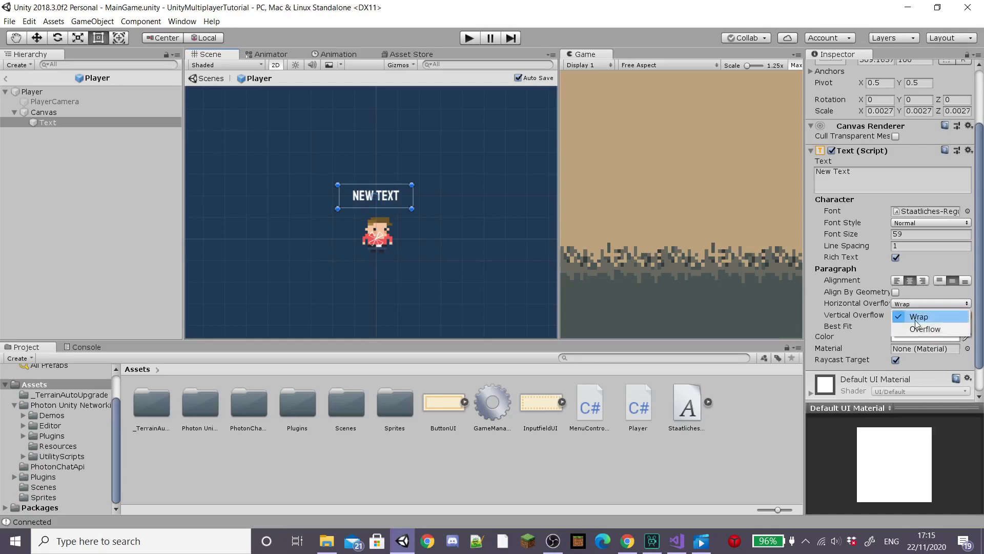
{"action": "left_click", "coordinate": [925, 328]}
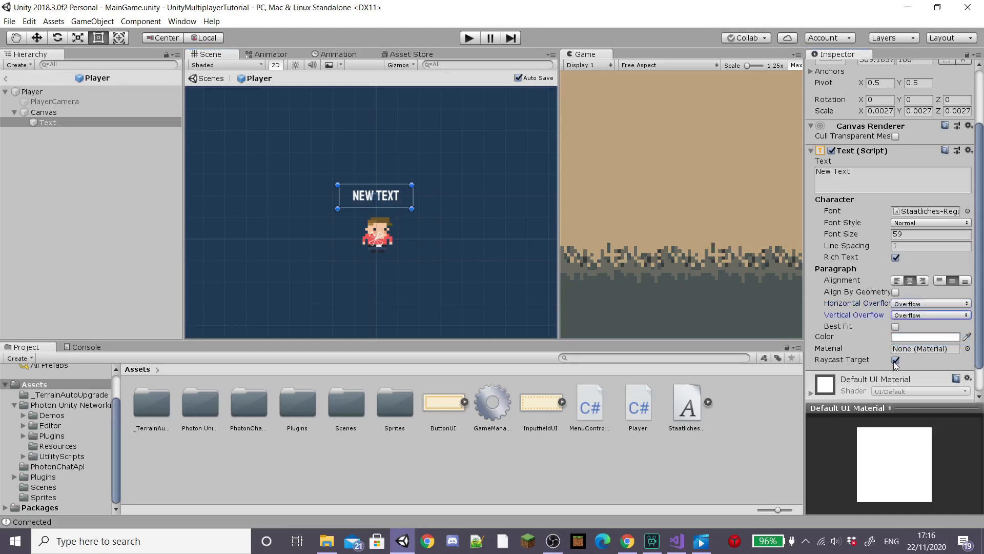
- Set the Canvas order in layer to 10 and rename the Text to GamerTag
{"action": "left_click", "coordinate": [43, 112]}
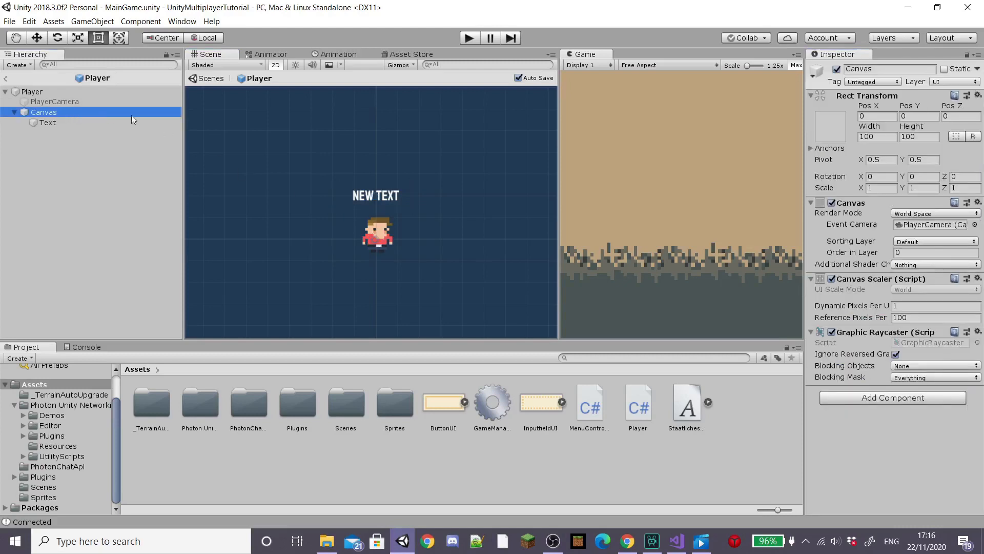
{"action": "left_click", "coordinate": [932, 253]}
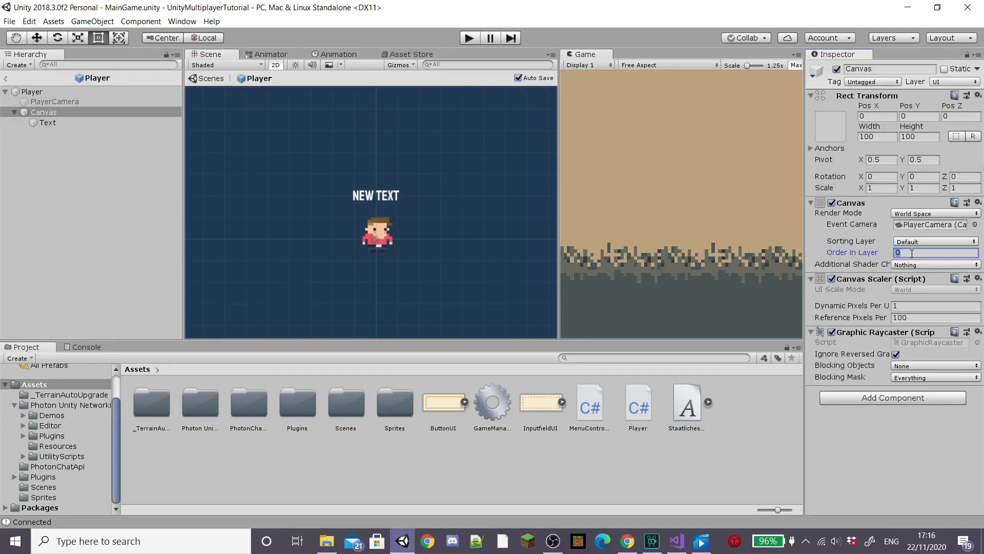
{"action": "type", "text": "10"}
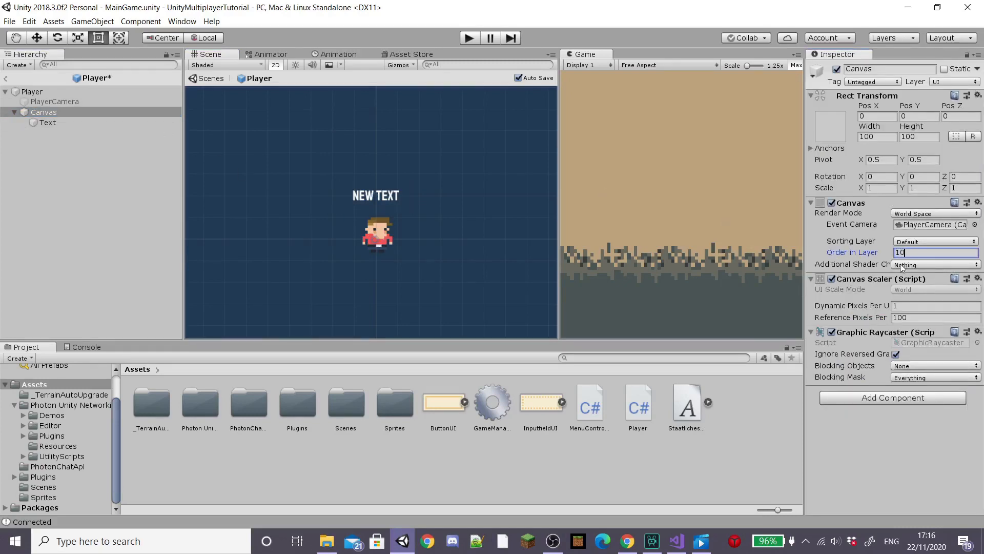
{"action": "left_click", "coordinate": [48, 122]}
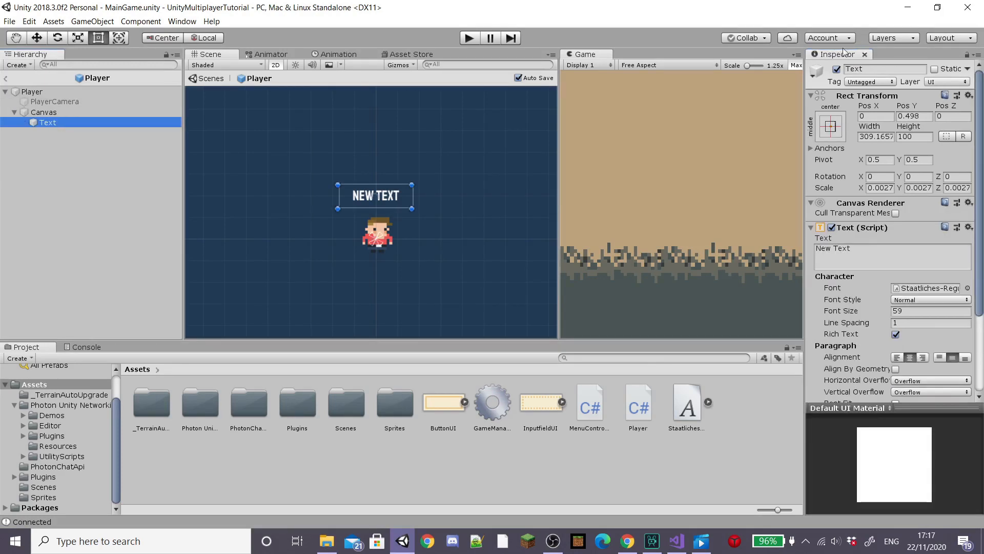
{"action": "type", "text": "GamerTag"}
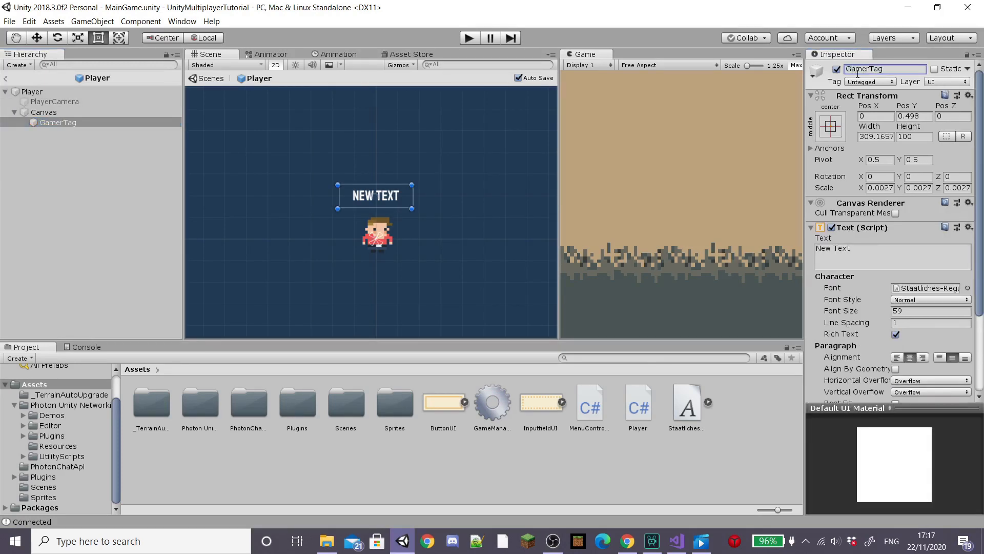
{"action": "left_click", "coordinate": [32, 91]}
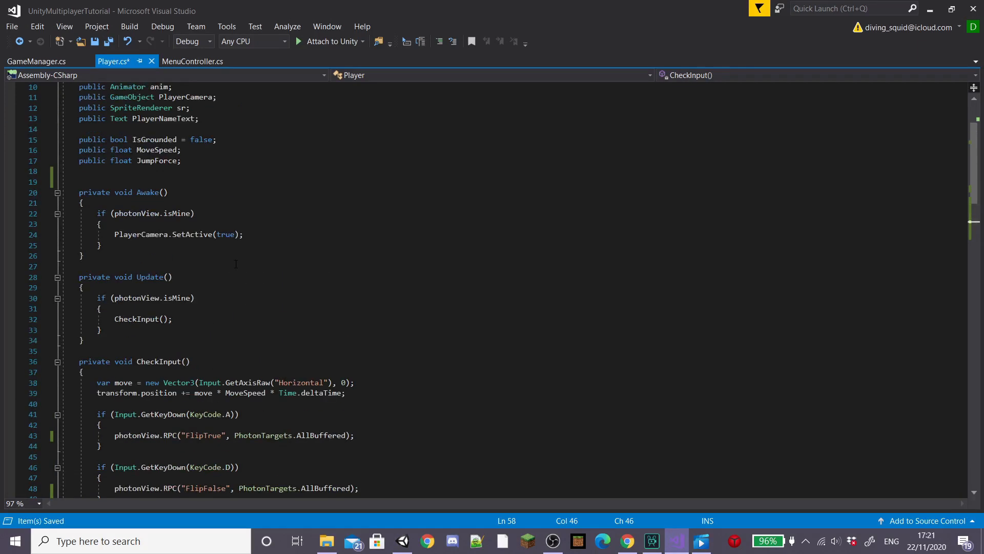
- In Awake, set PlayerNameText to PhotonNetwork.playerName if mine, else photonView.owner.name
{"action": "type", "text": "PlayerNameText.text = P"}
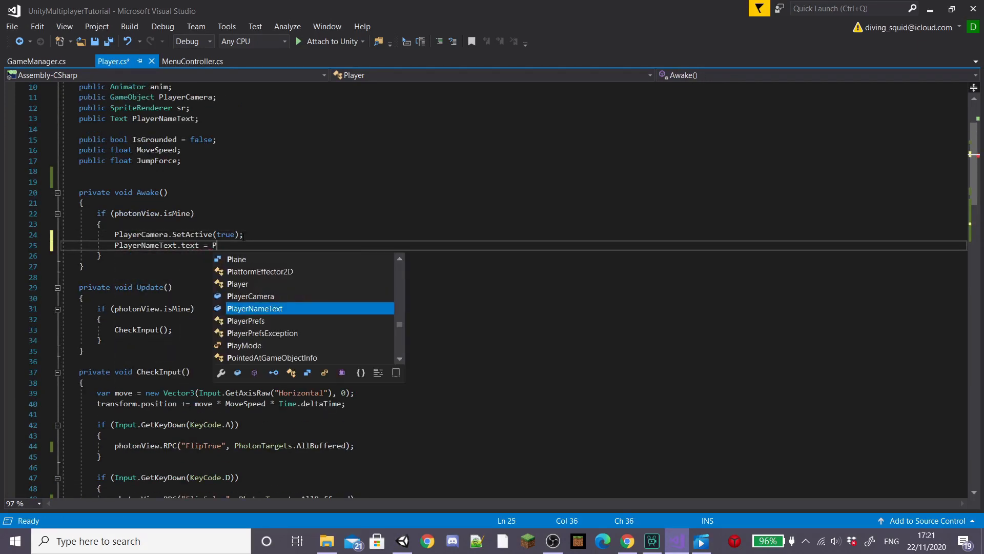
{"action": "type", "text": "hotonNetwork.playerName;"}
{"action": "type", "text": "PlayerNameText.text"}
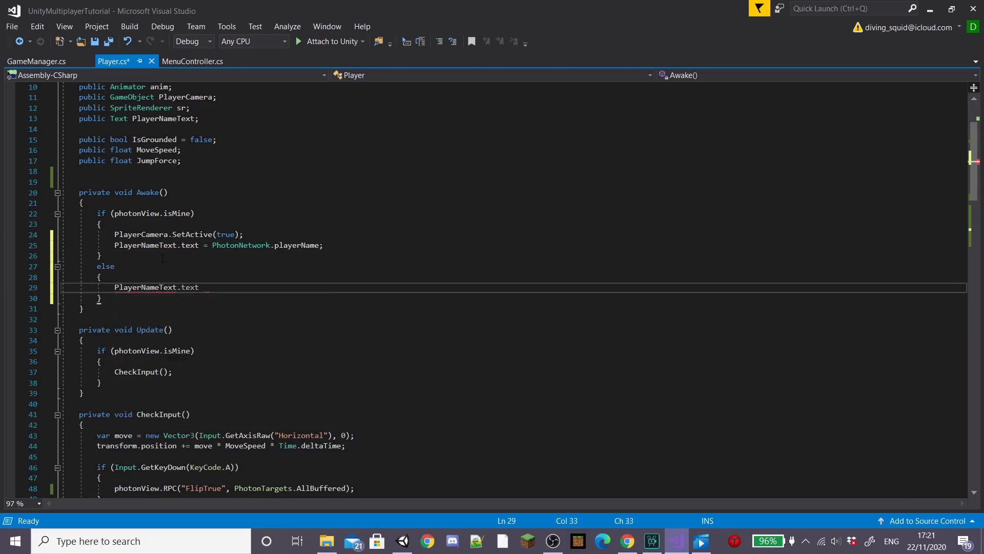
{"action": "type", "text": "= photonView."}
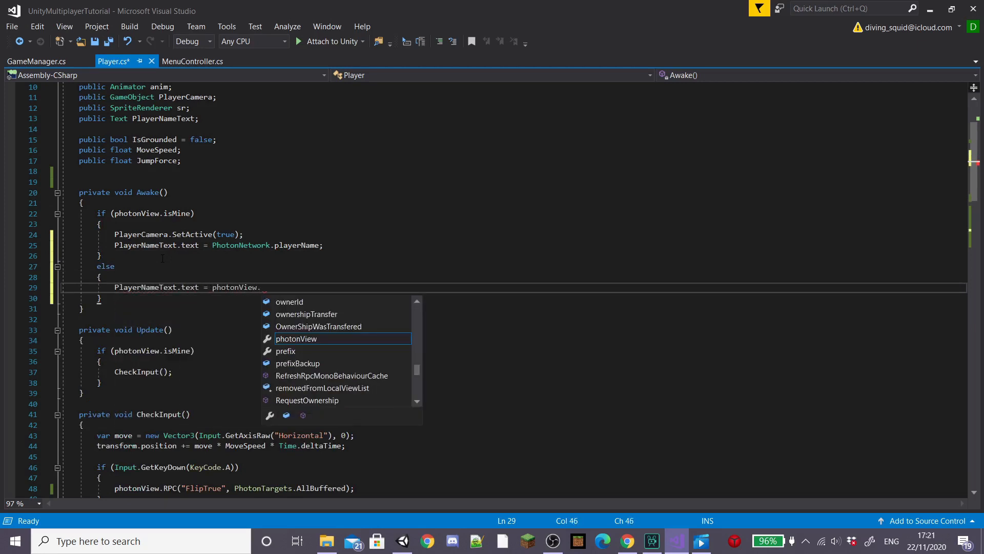
{"action": "type", "text": "owner.name;"}
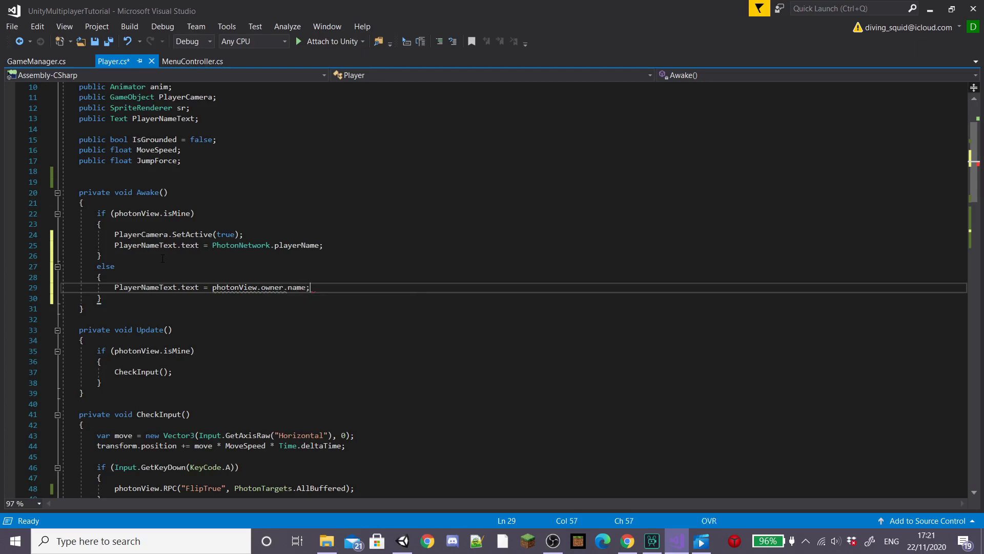
{"action": "type", "text": "Pla"}
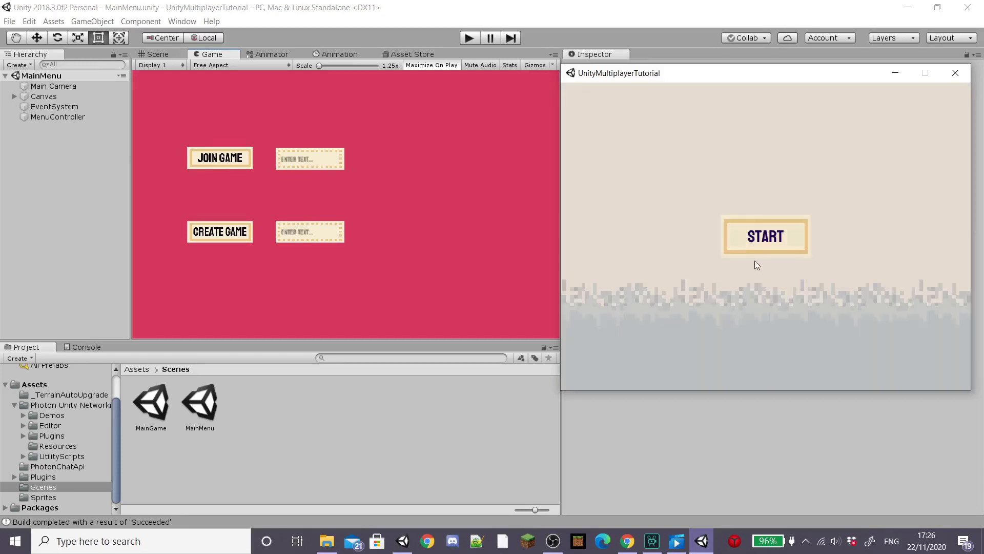
- Run the built game and the editor together, joining as a second player to see both name tags
{"action": "left_click", "coordinate": [765, 236]}
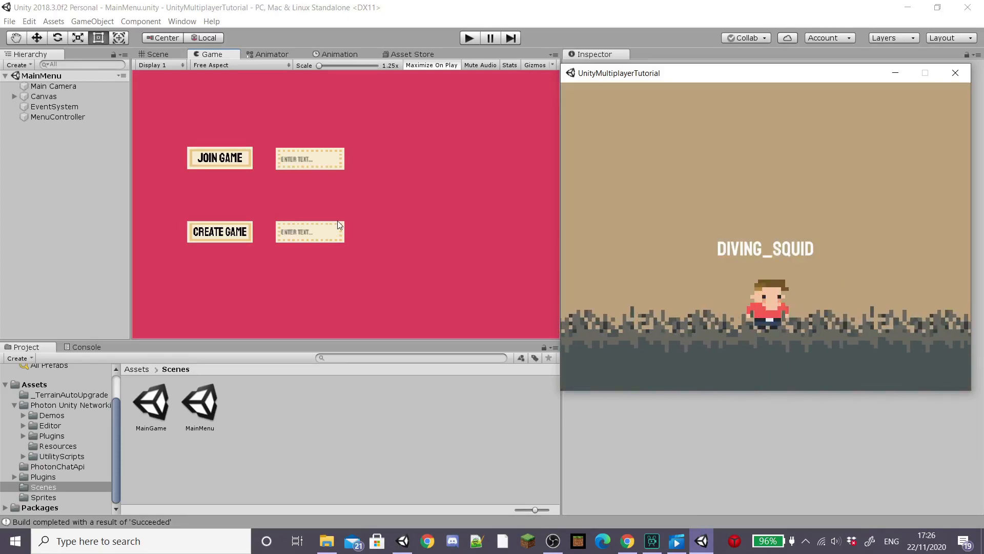
{"action": "left_click", "coordinate": [469, 38]}
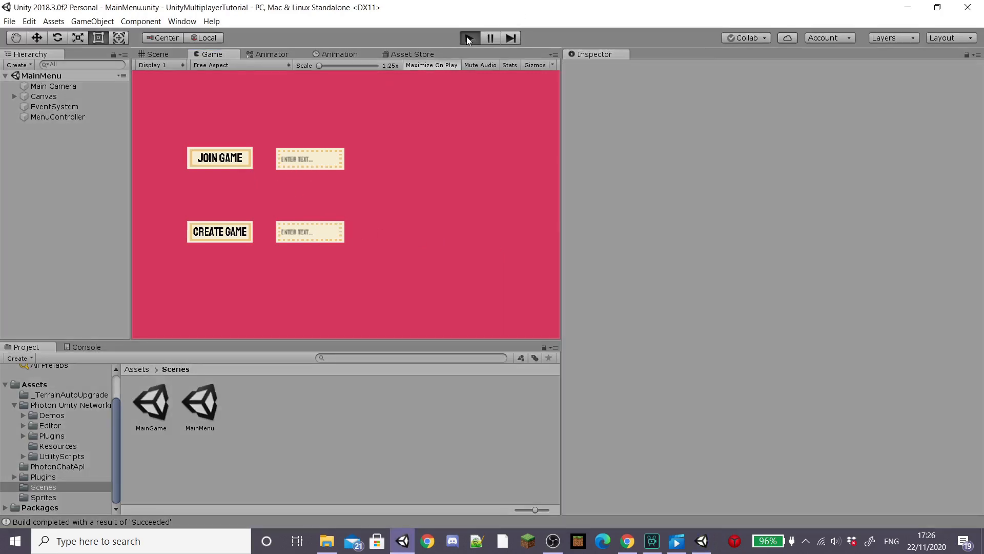
{"action": "left_click", "coordinate": [470, 38]}
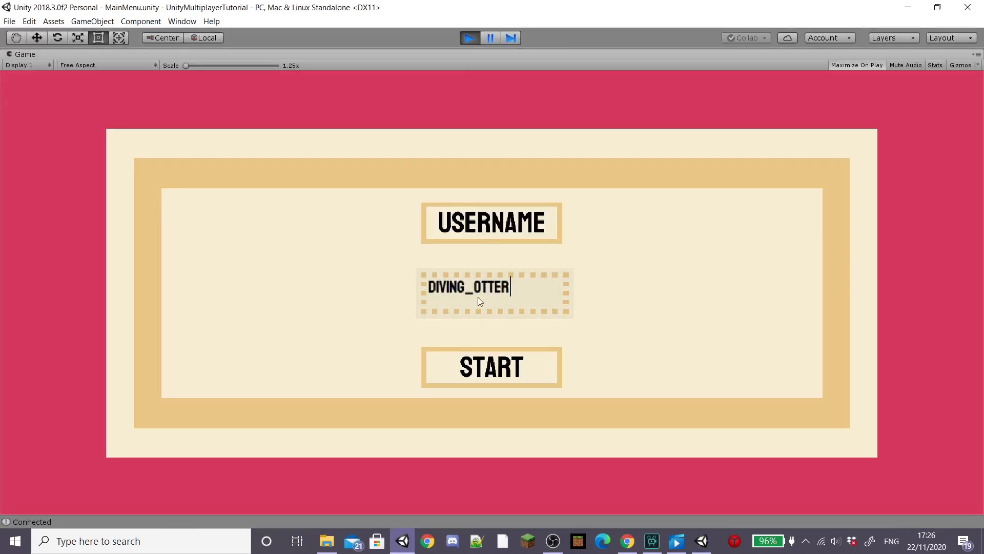
{"action": "left_click", "coordinate": [491, 367]}
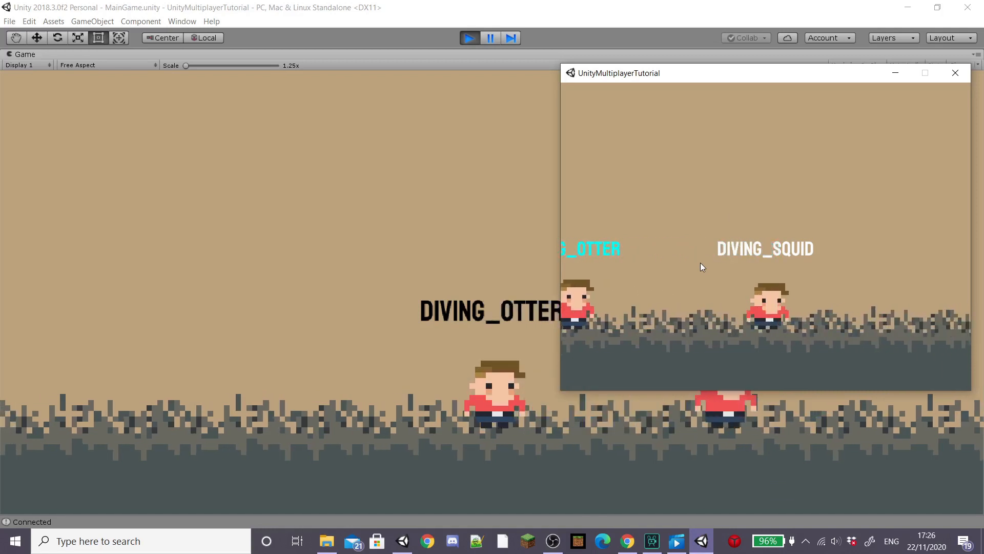
{"action": "left_click", "coordinate": [955, 73]}
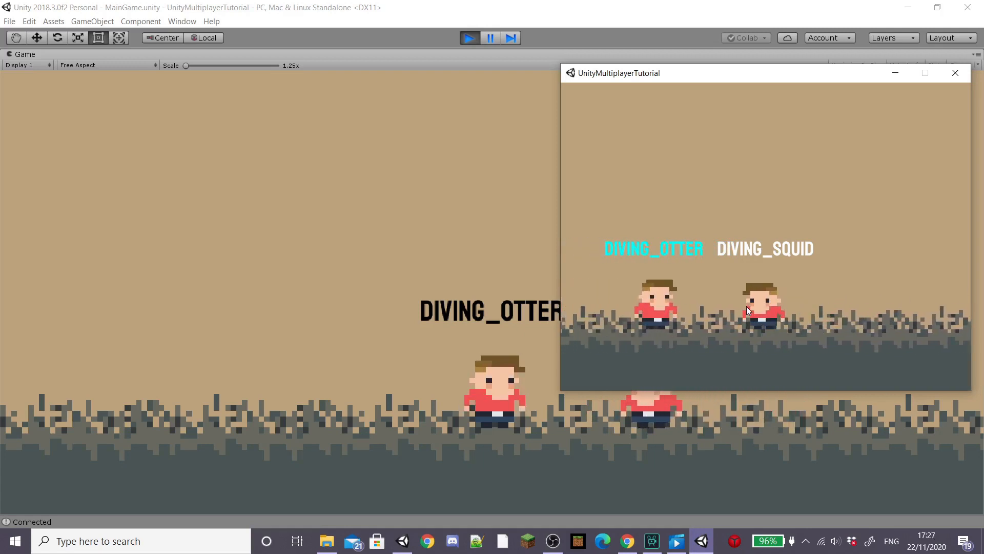
- Add a UI Text canvas scaling with screen size 800x600, text 'Ping' in Staatliches size 60, anchored top-left
{"action": "right_click", "coordinate": [79, 154]}
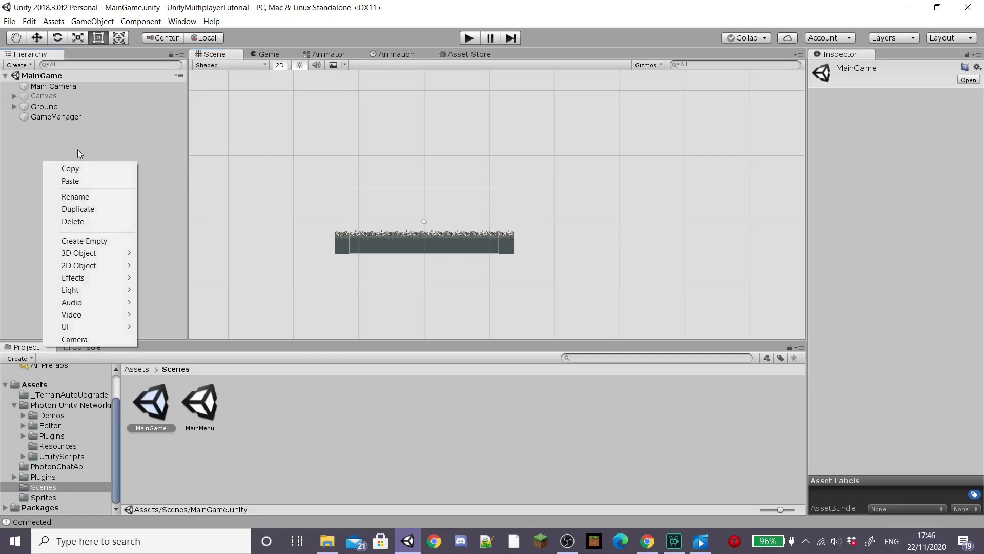
{"action": "left_click", "coordinate": [65, 326]}
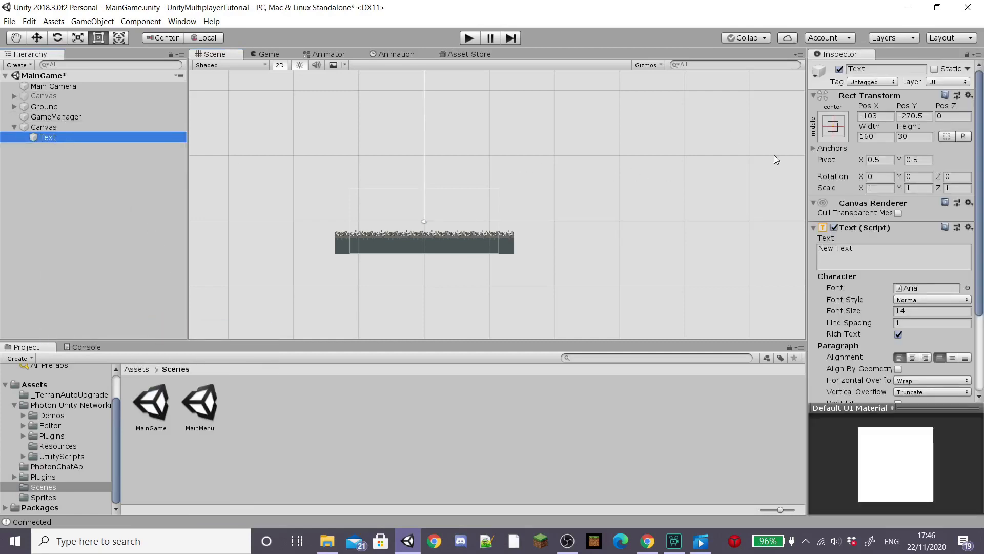
{"action": "left_click", "coordinate": [43, 127]}
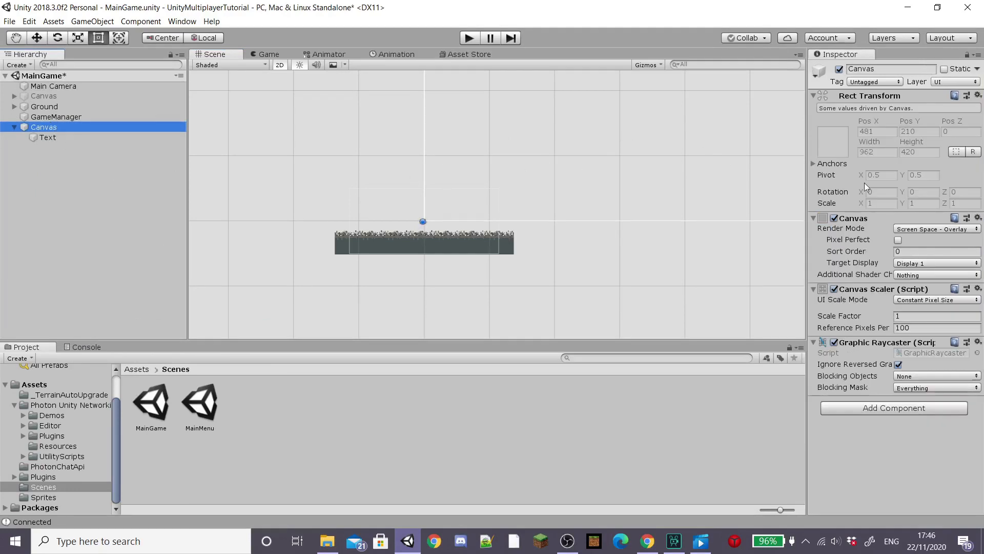
{"action": "left_click", "coordinate": [936, 299]}
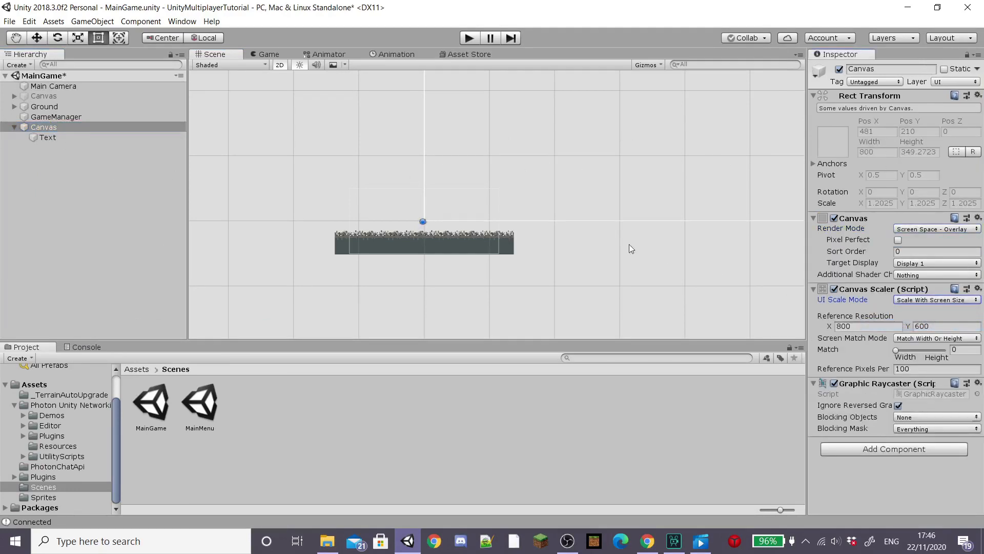
{"action": "left_click", "coordinate": [47, 137]}
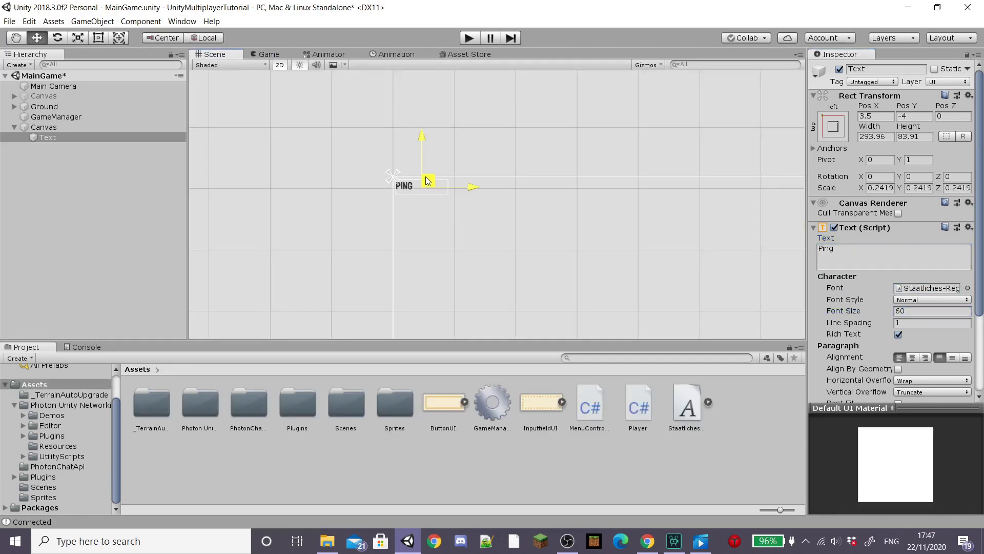
- Rename the old canvas SpawnCanvas, the new canvas GameCanvas and its text PingText
{"action": "left_click", "coordinate": [43, 95]}
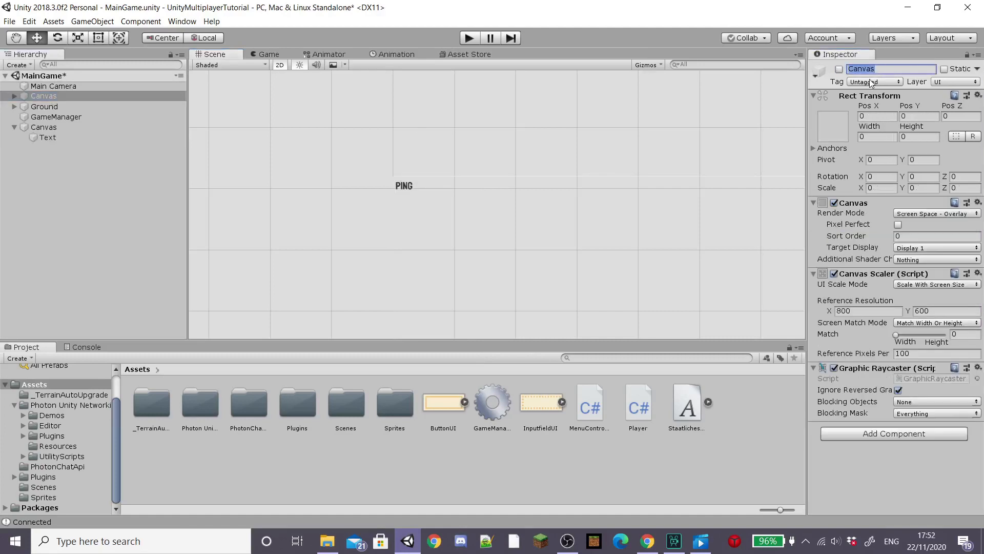
{"action": "type", "text": "SpawnCanvas"}
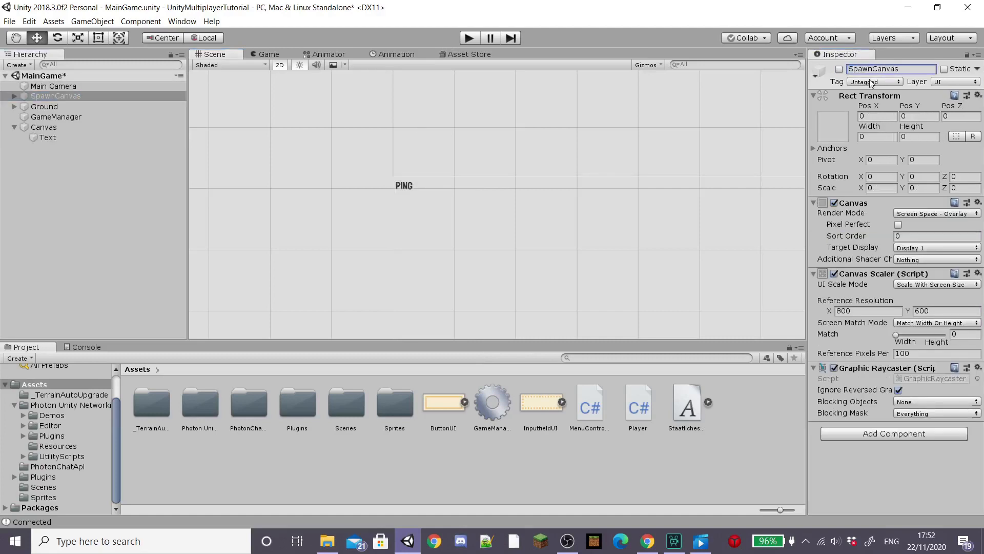
{"action": "left_click", "coordinate": [43, 127]}
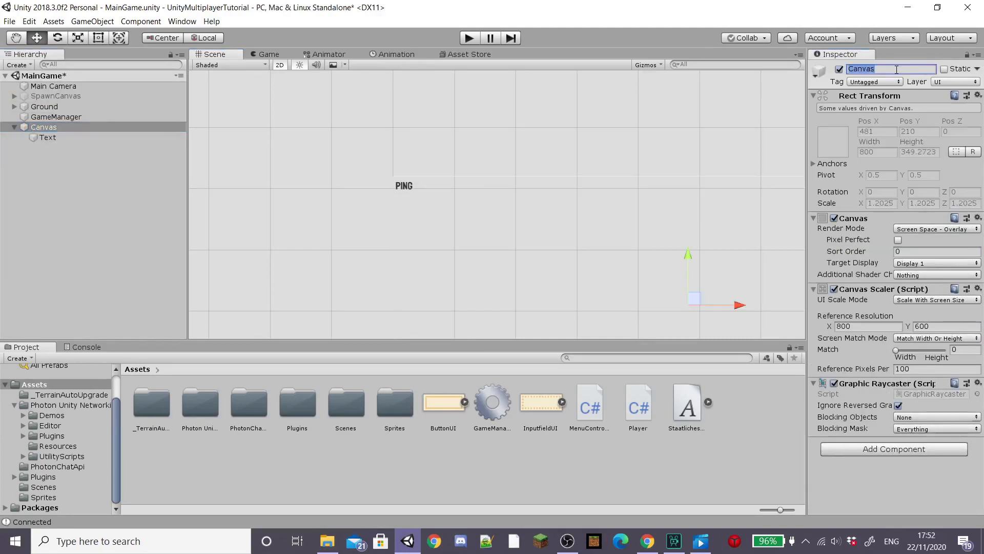
{"action": "type", "text": "GameCanvas"}
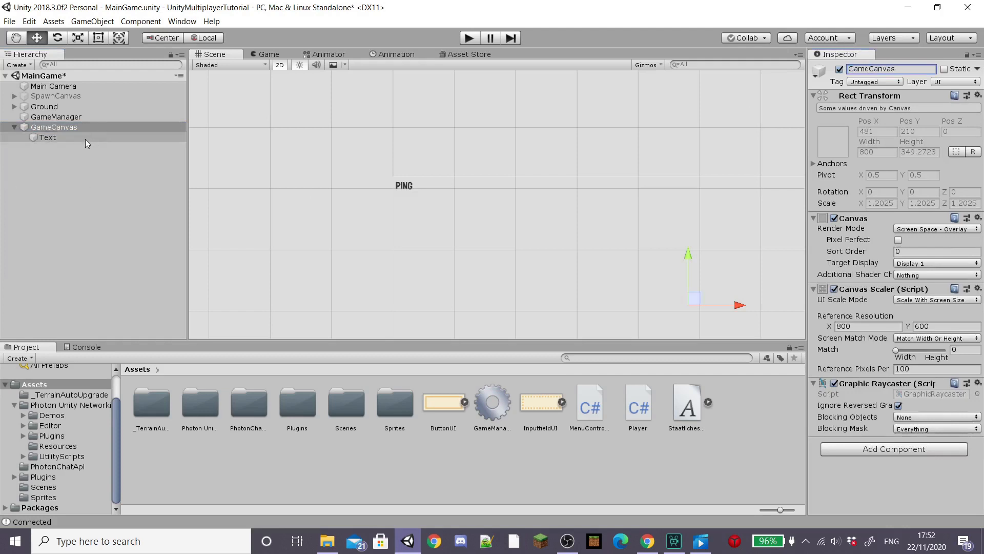
{"action": "left_click", "coordinate": [49, 137]}
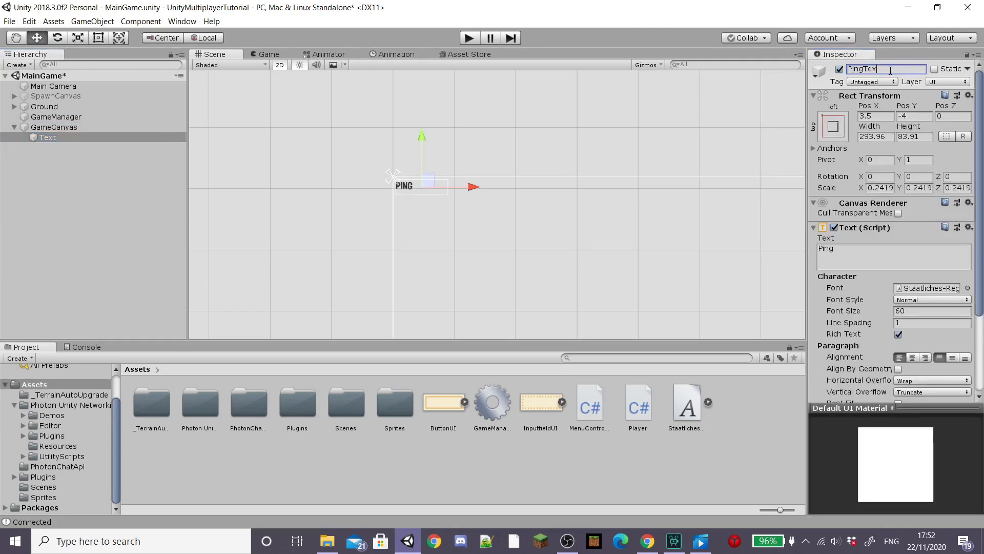
{"action": "left_click", "coordinate": [56, 115]}
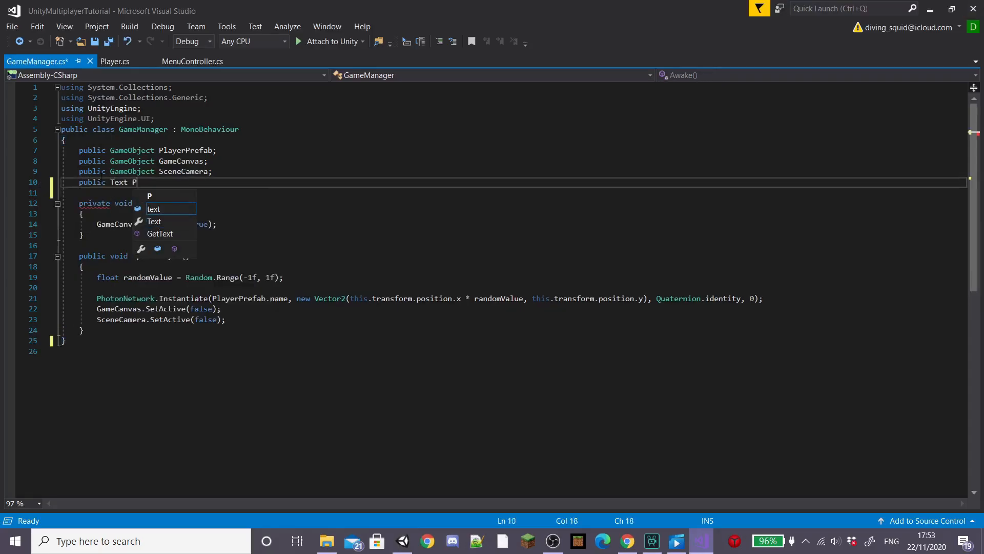
- Declare 'public Text PingText;' and in Update() set PingText.text = "Ping: " + PhotonNetwork.GetPing()
{"action": "type", "text": "ingText'"}
{"action": "type", "text": "private void Update("}
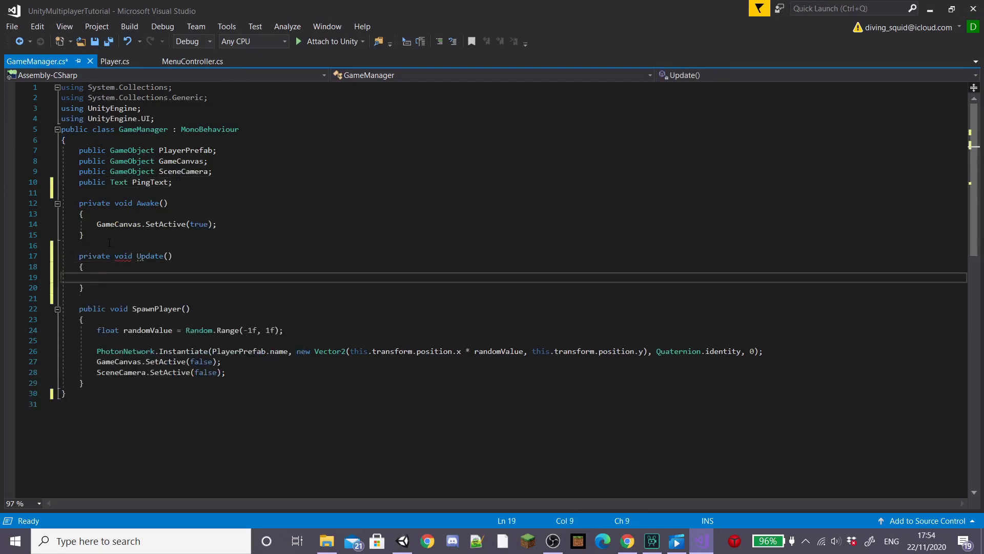
{"action": "type", "text": "PingText.text = \"P"}
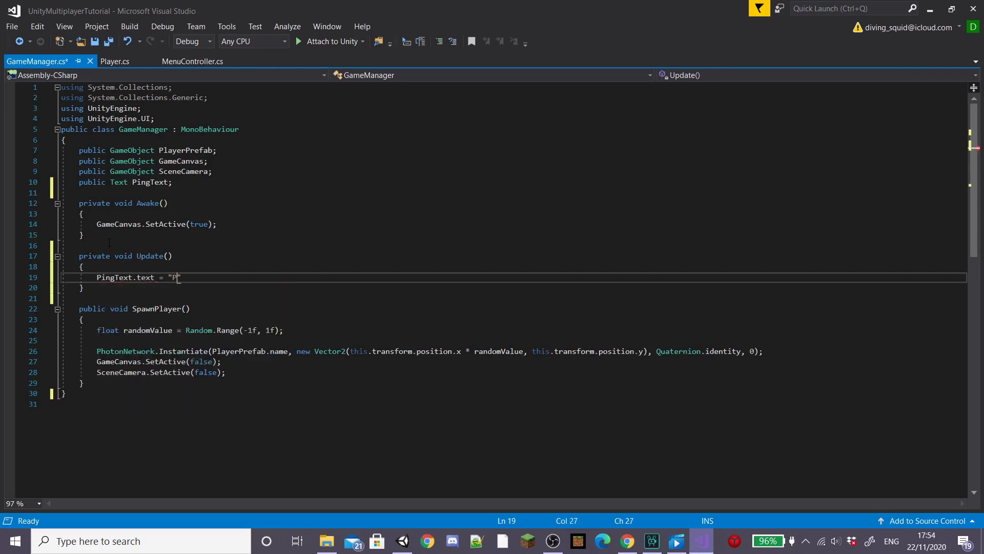
{"action": "type", "text": "ing:"}
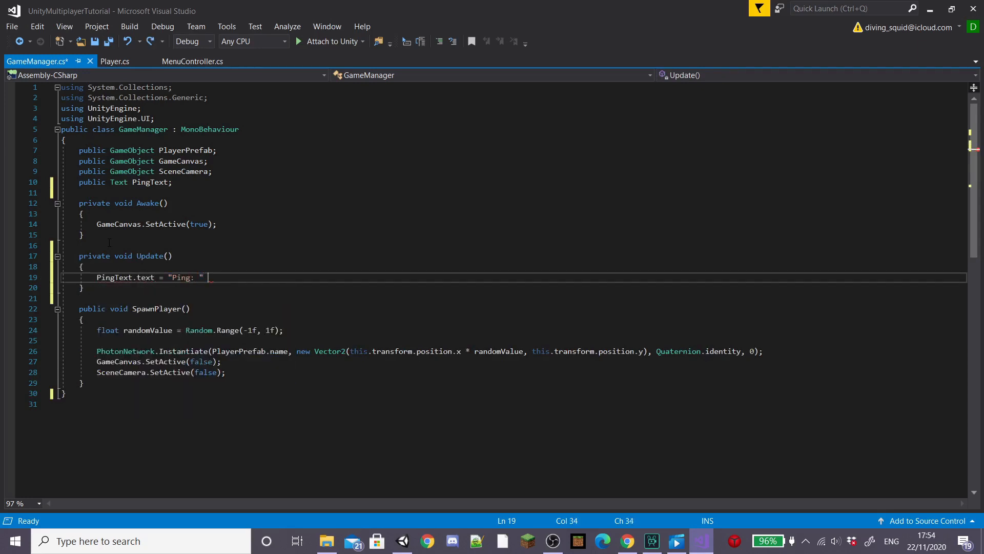
{"action": "type", "text": "+ PhotonNetwork.G"}
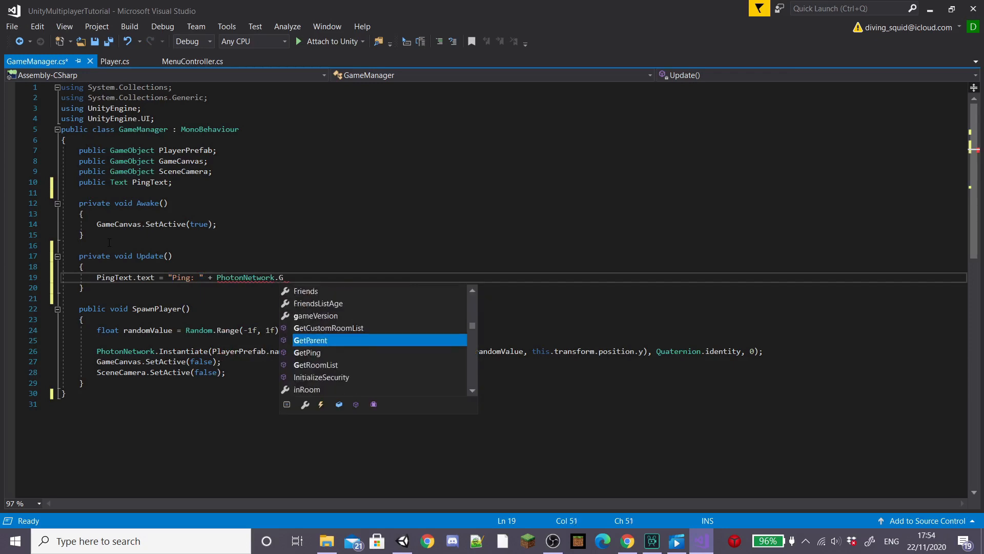
{"action": "type", "text": "GetPing()"}
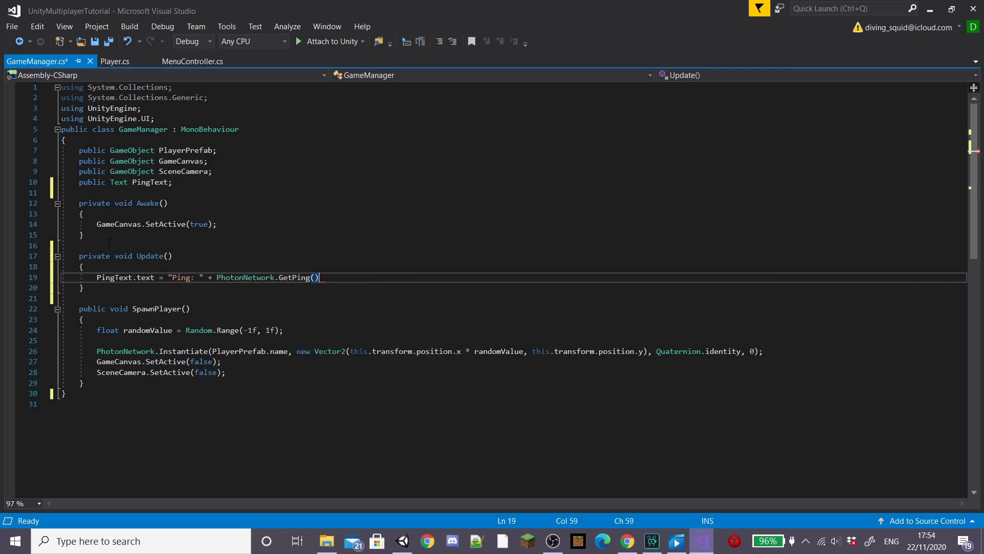
- Assign the PingText object to GameManager's Ping Text slot in the Inspector
{"action": "left_click", "coordinate": [401, 541]}
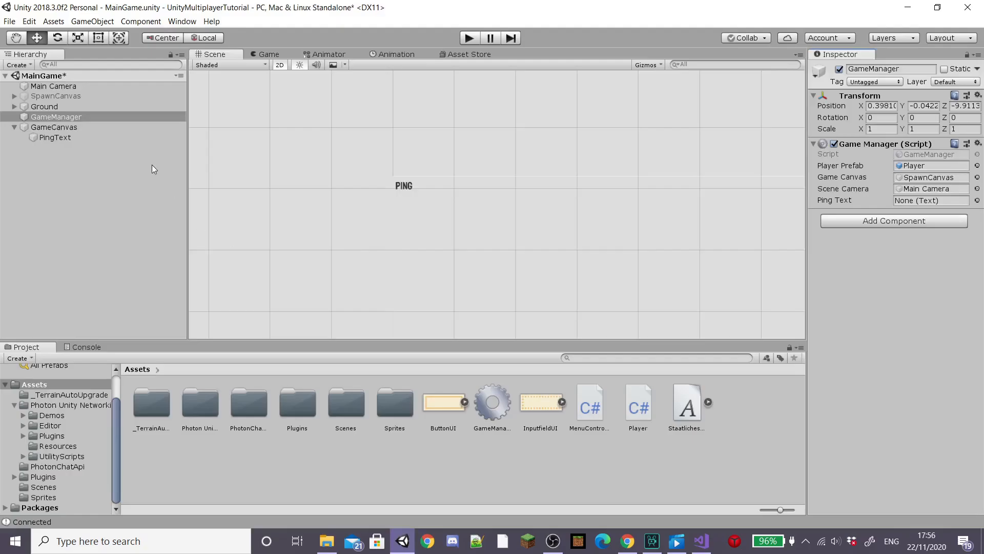
{"action": "left_click", "coordinate": [56, 136]}
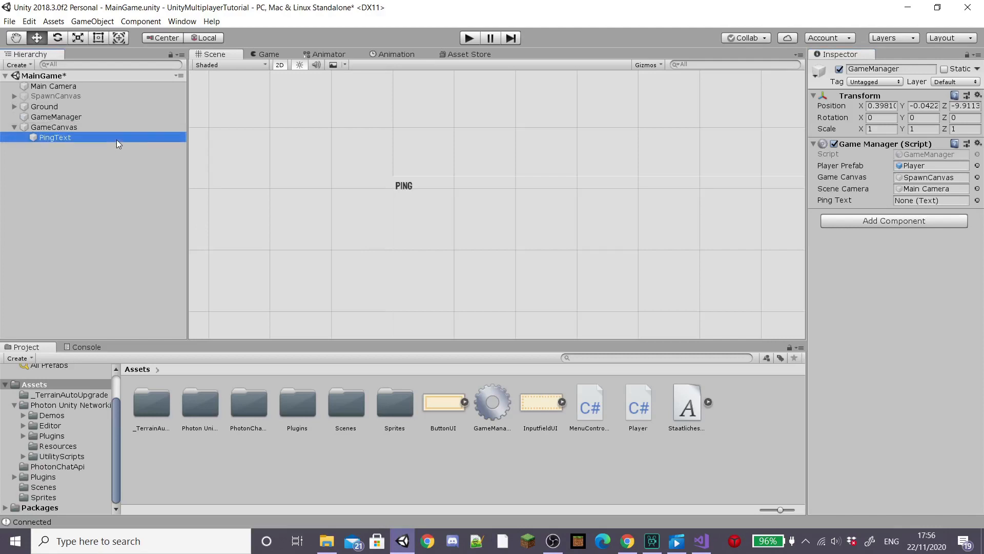
{"action": "left_click_drag", "start_coordinate": [54, 136], "coordinate": [931, 200]}
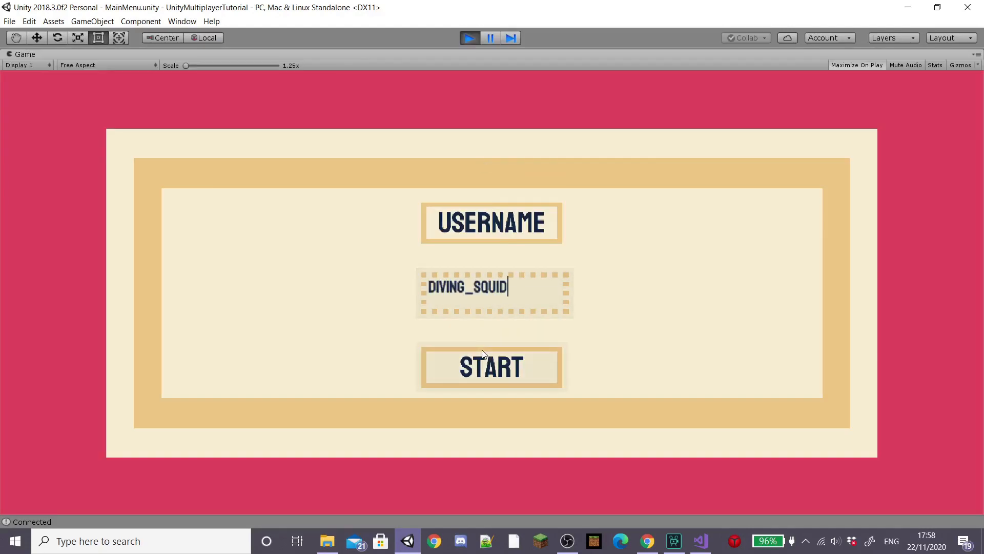
- Run the game as DIVING_SQUID, create a room and spawn to see the live ping counter
{"action": "left_click", "coordinate": [492, 367]}
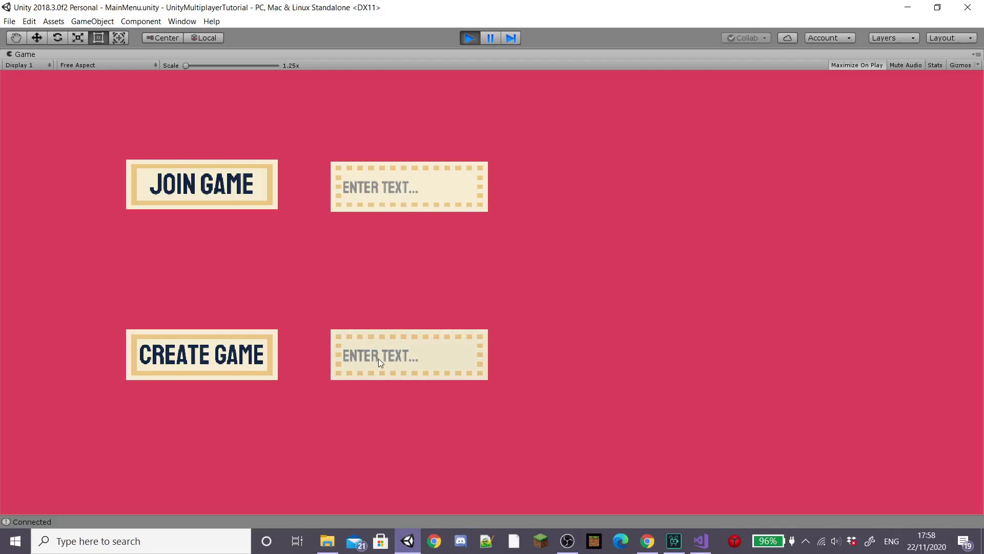
{"action": "left_click", "coordinate": [202, 354]}
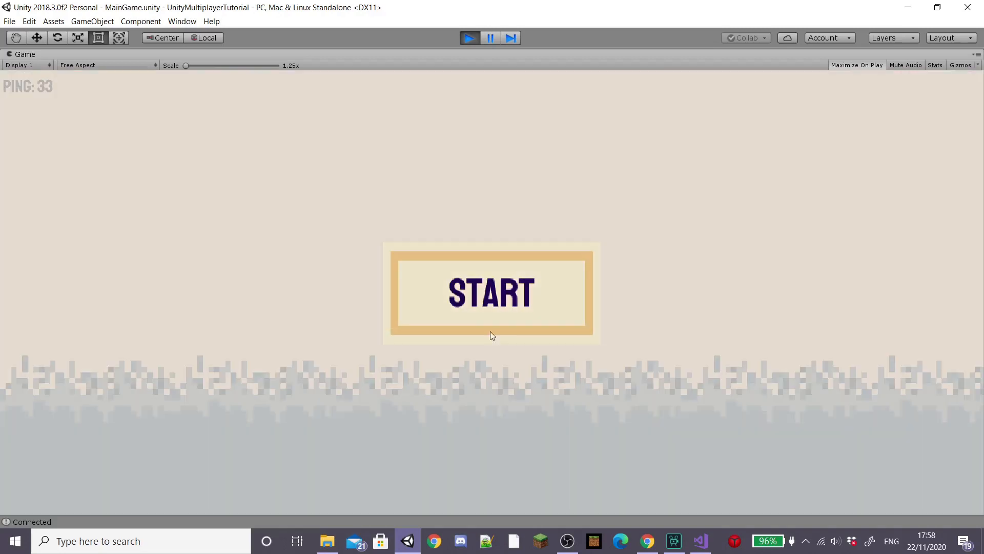
{"action": "left_click", "coordinate": [491, 292]}
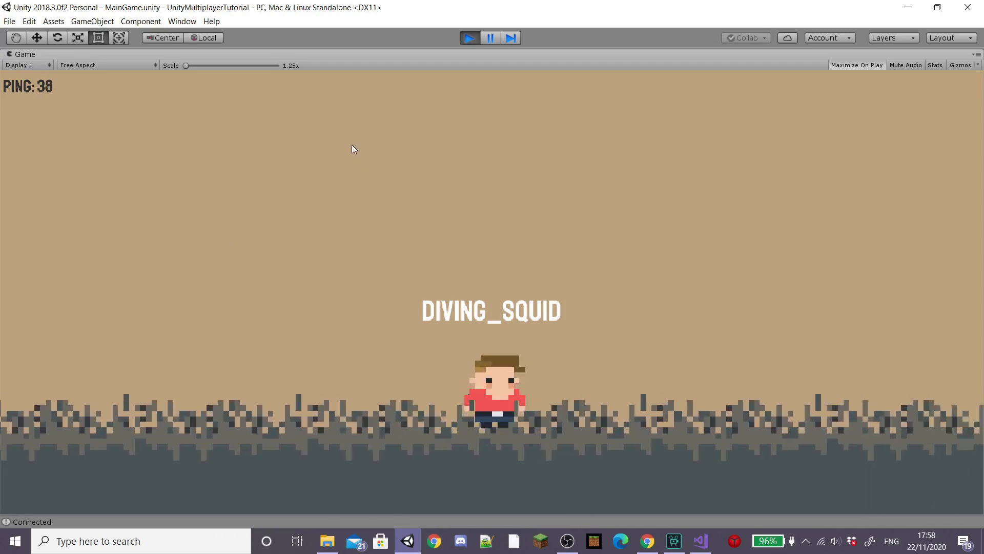
{"action": "mouse_move", "coordinate": [388, 144]}
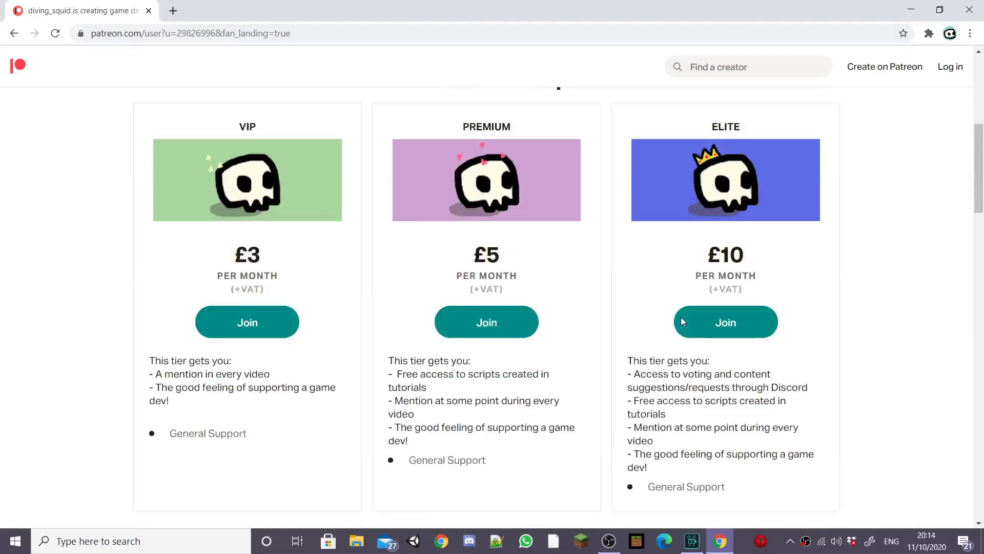
{"action": "scroll", "scroll_direction": "down", "scroll_amount": 3}
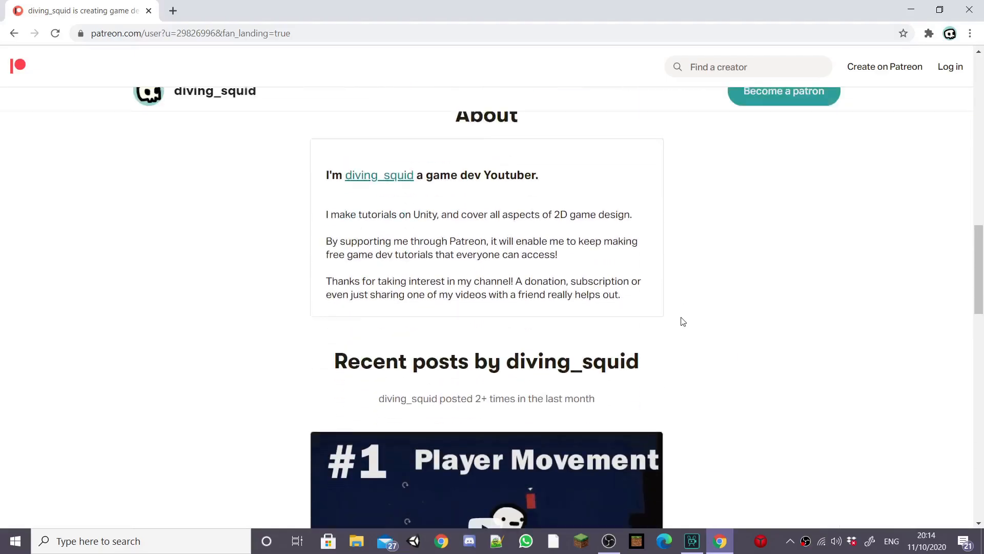
{"action": "scroll", "scroll_direction": "down", "scroll_amount": 3}
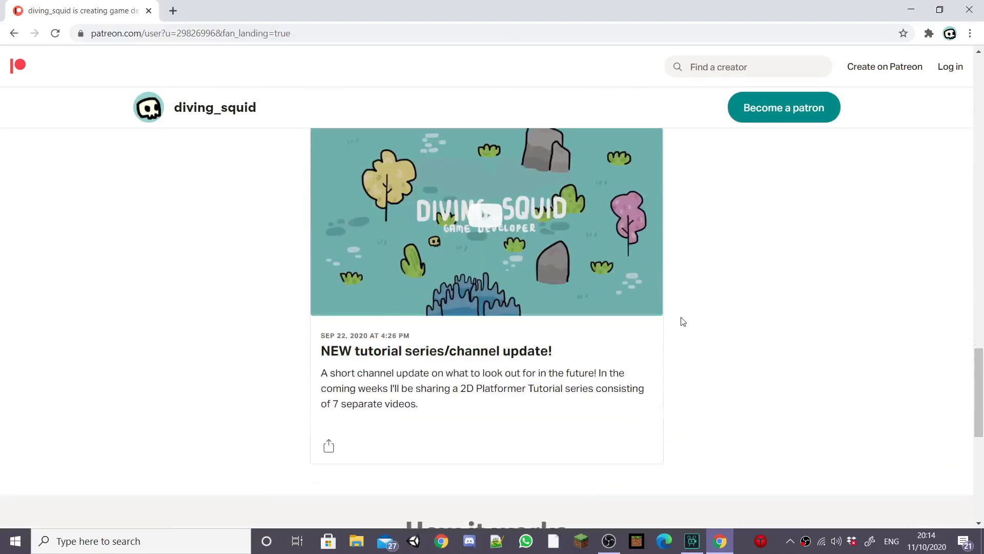